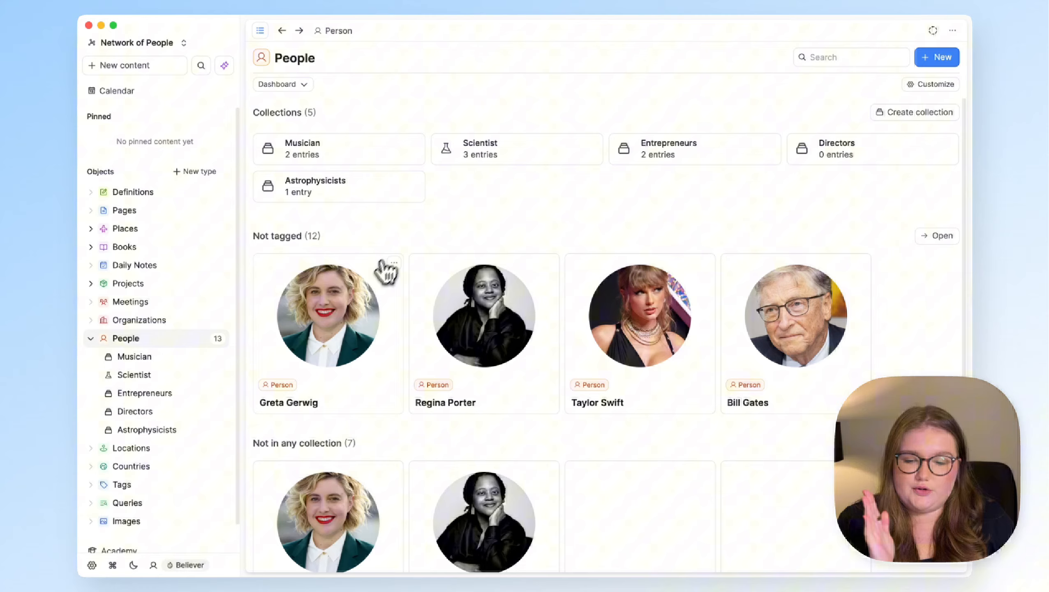
Open the 'Create more use case videos' project page and bring the sidebar back.
left_click(327, 314)
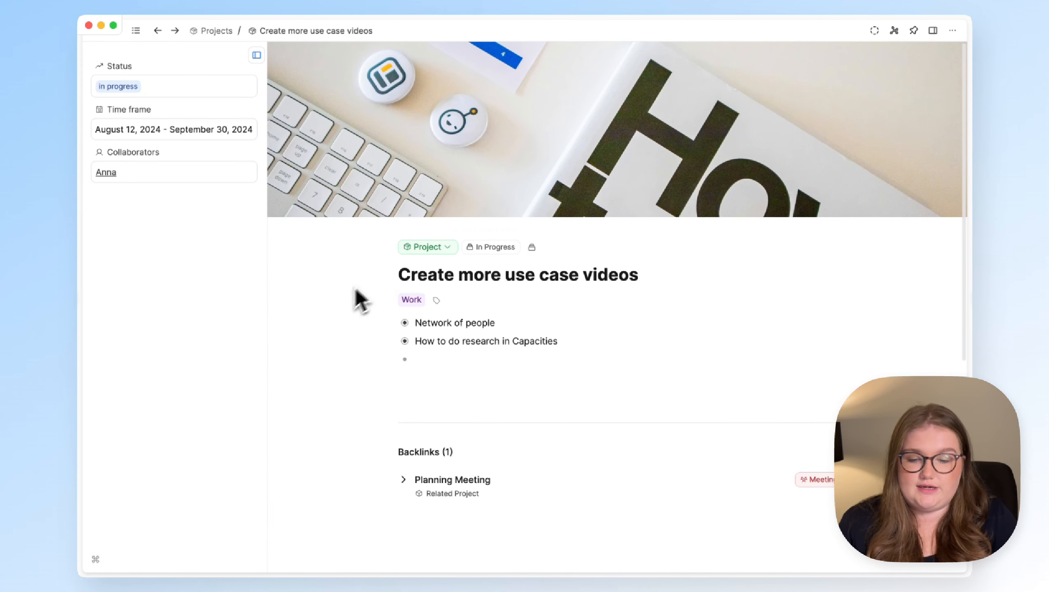
left_click(256, 55)
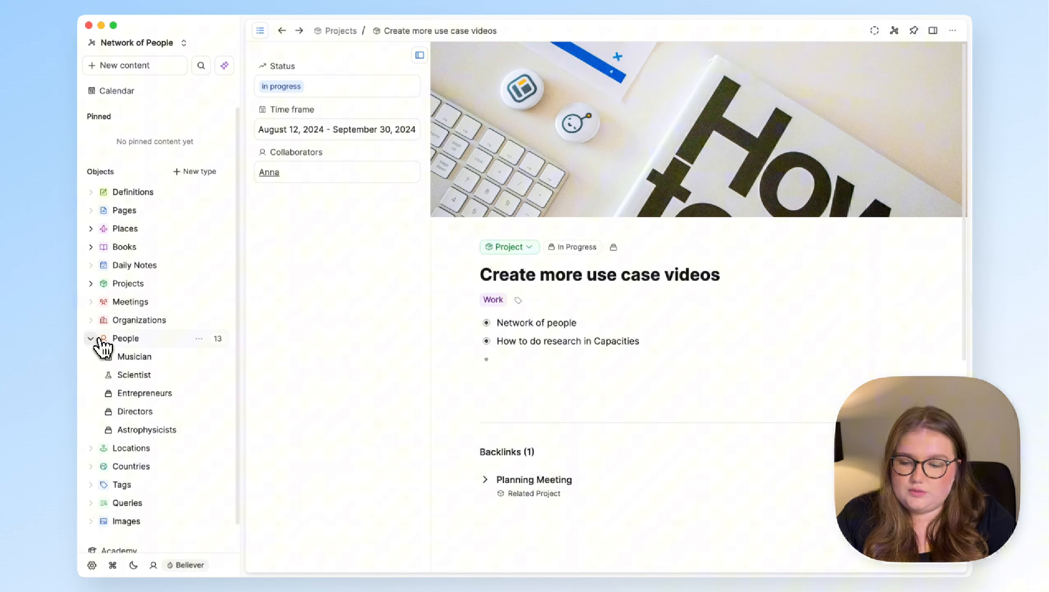
Browse the Musician collection from the sidebar and return to the People dashboard.
left_click(91, 338)
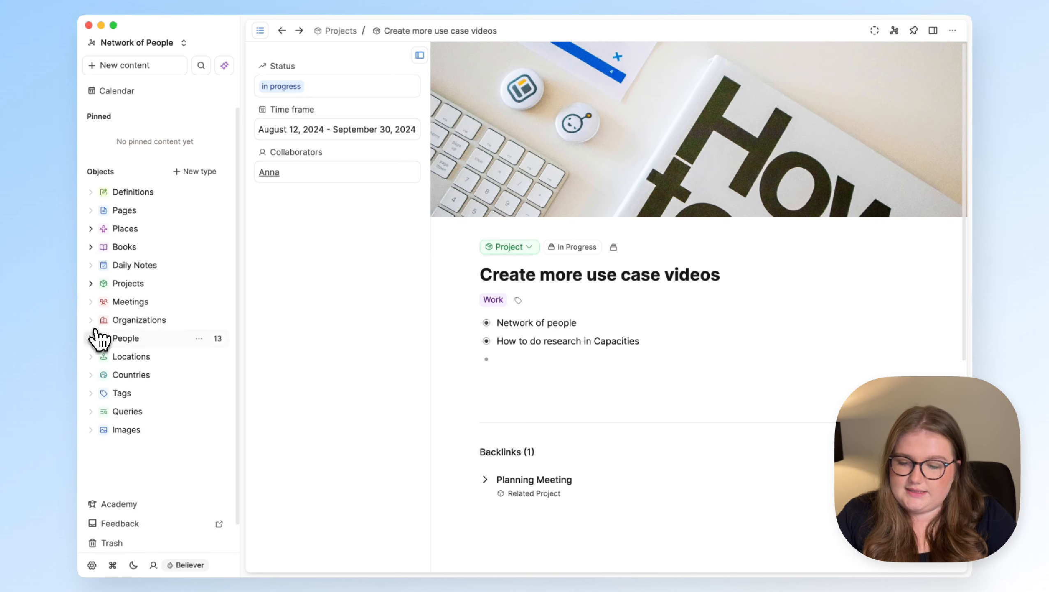
left_click(124, 338)
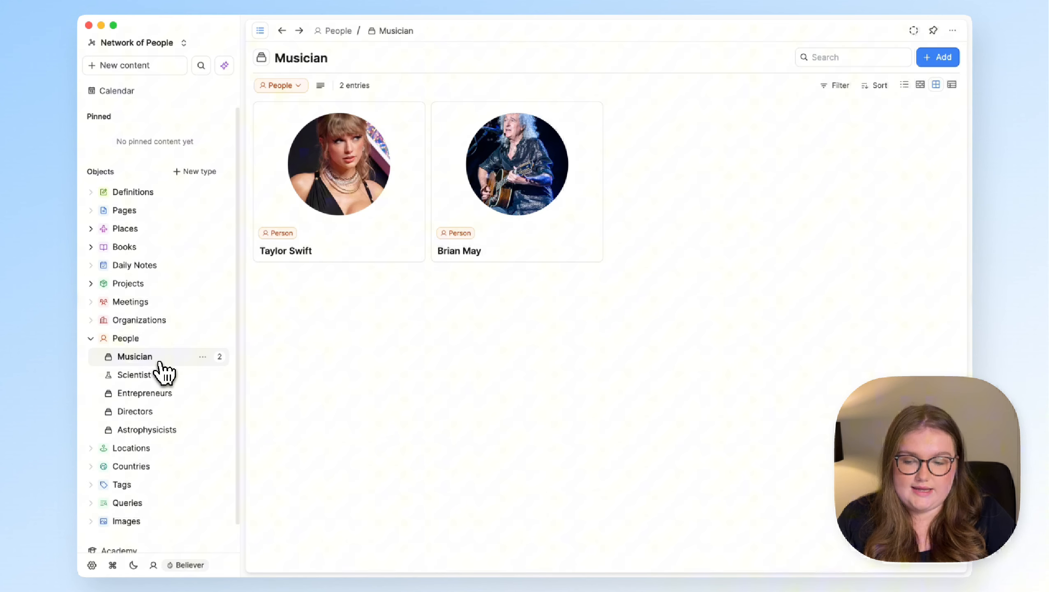
left_click(124, 338)
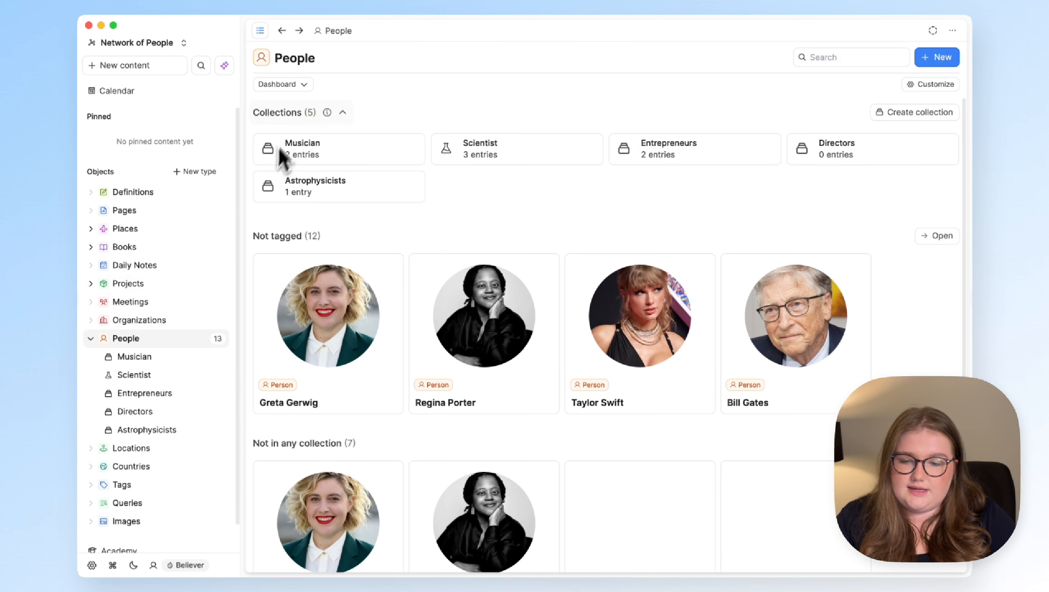
left_click(281, 85)
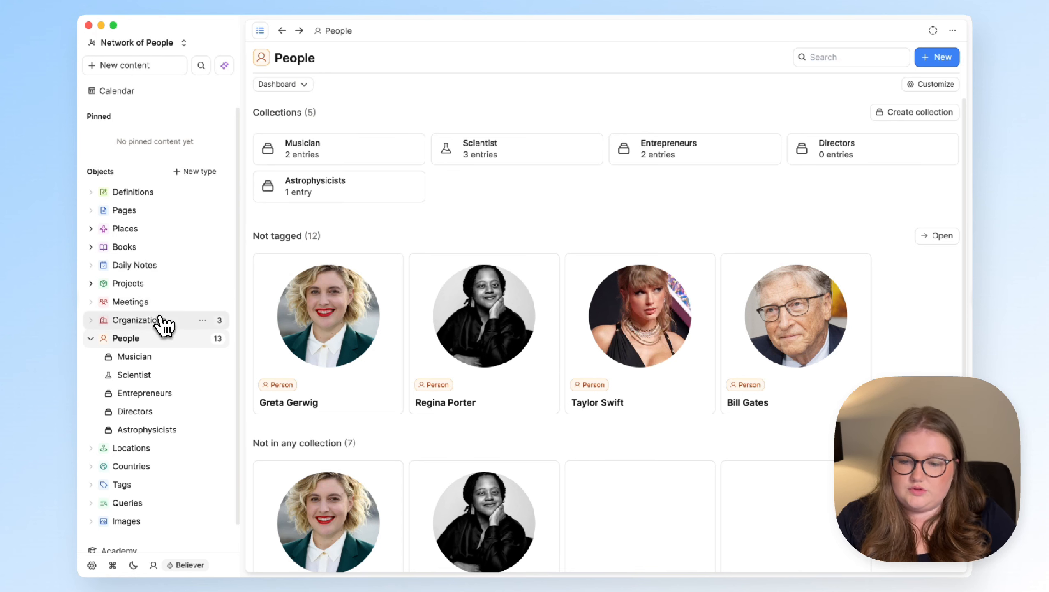
Visit the Organizations list, return to People and hide the sidebar.
left_click(139, 319)
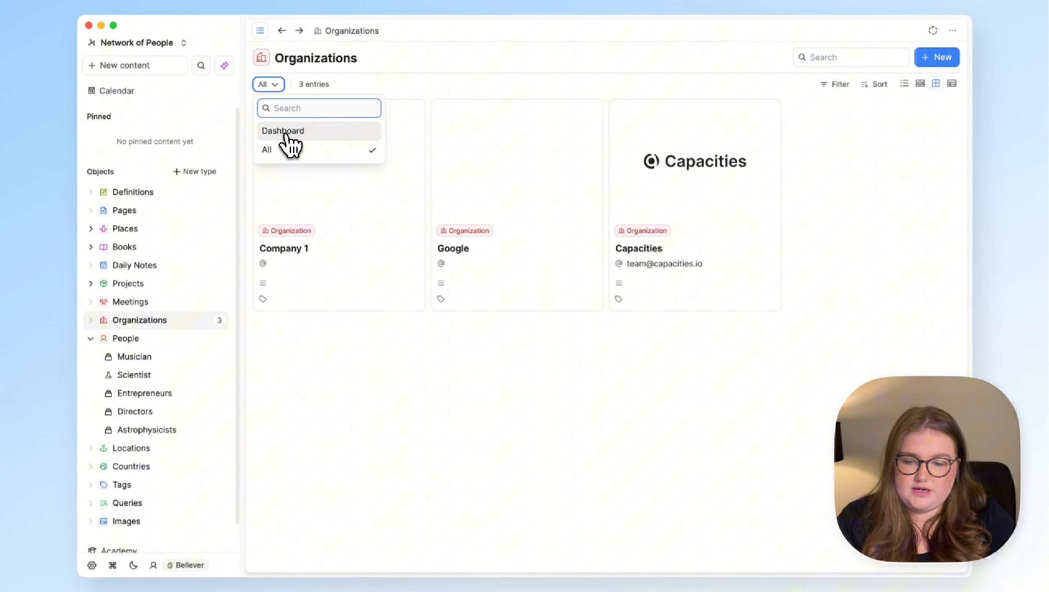
left_click(132, 302)
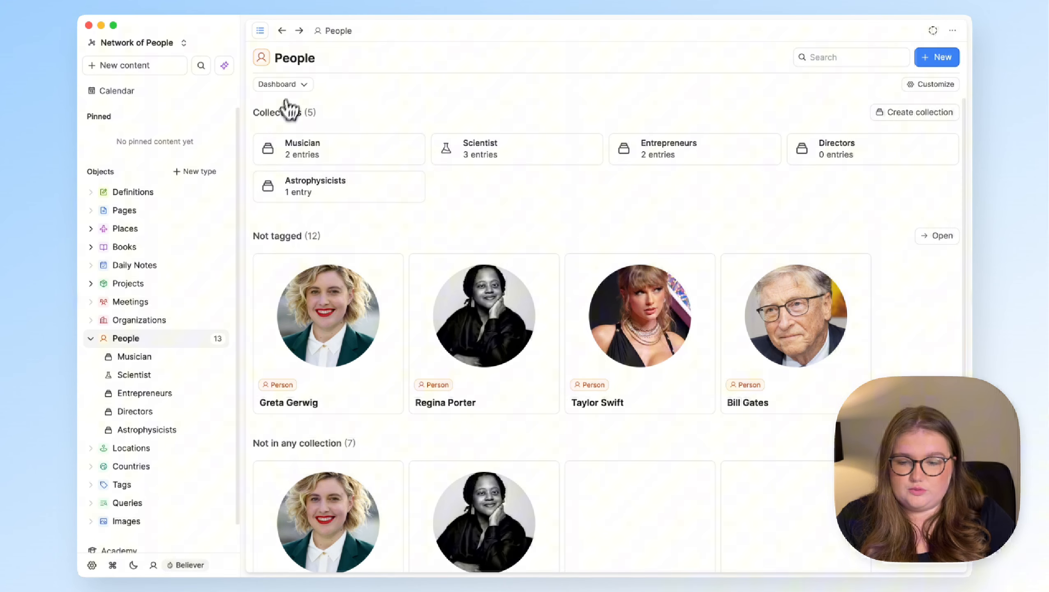
left_click(259, 31)
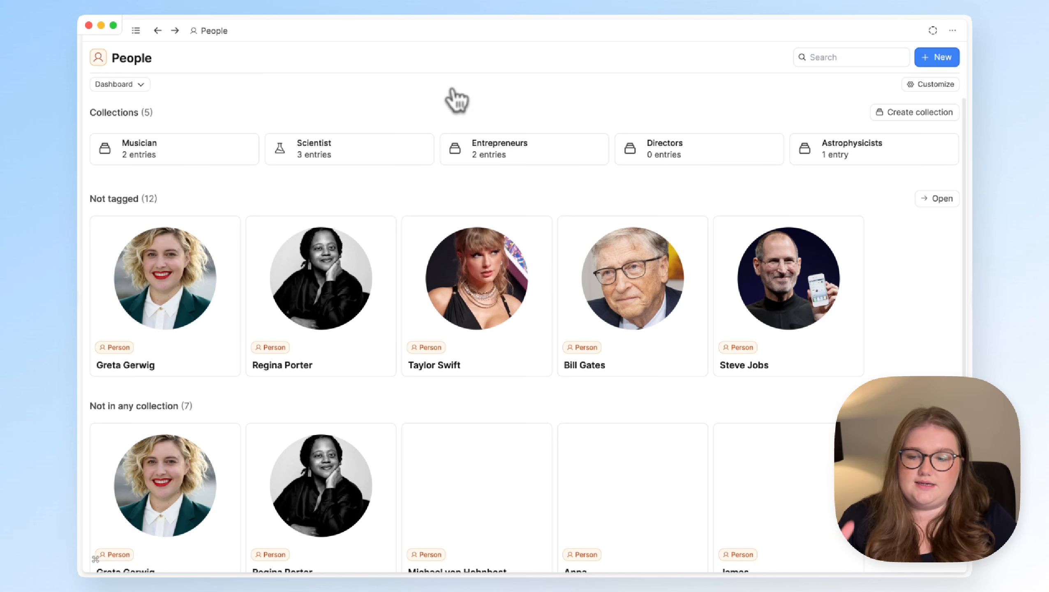
Remove the Not tagged section from the People dashboard via Customize.
left_click(929, 84)
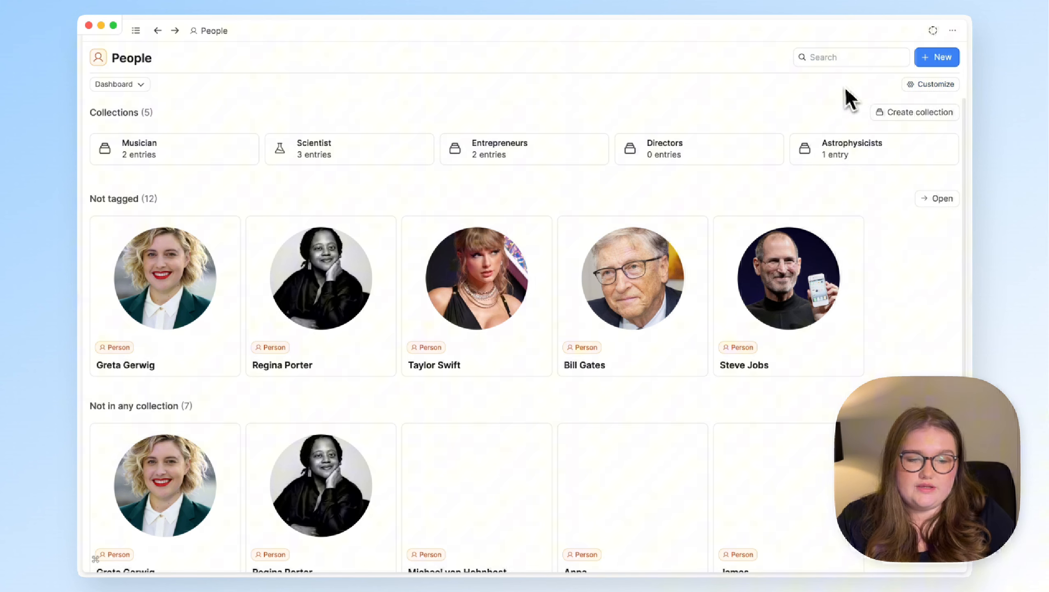
left_click(930, 84)
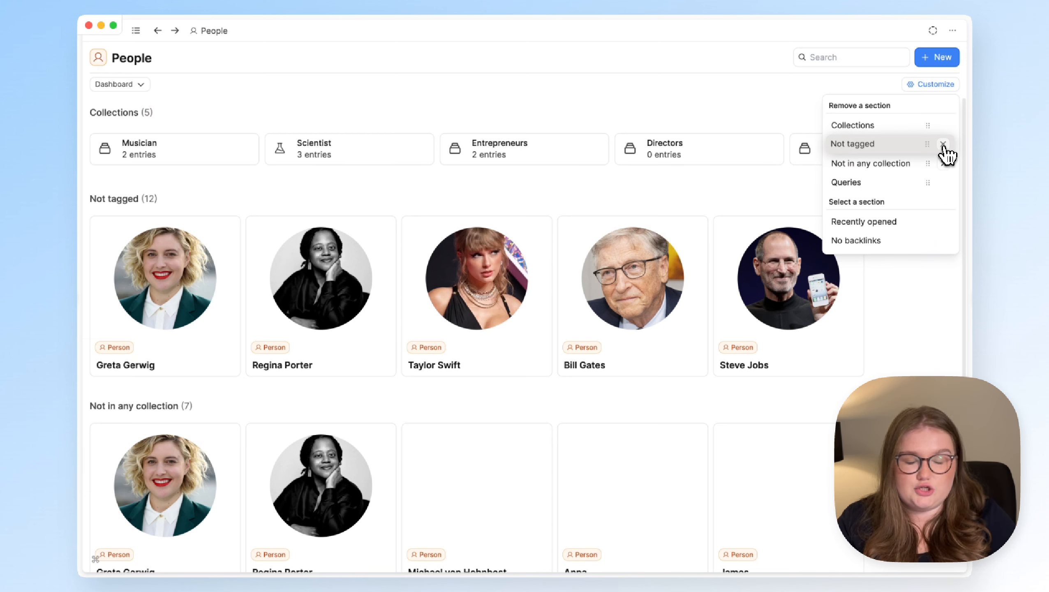
left_click(943, 144)
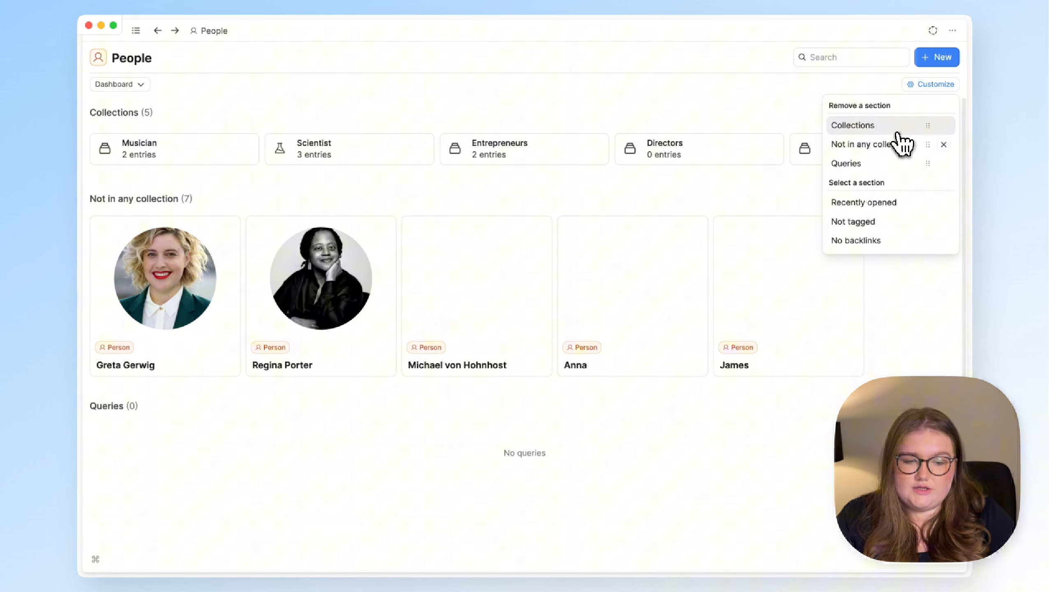
mouse_move(871, 146)
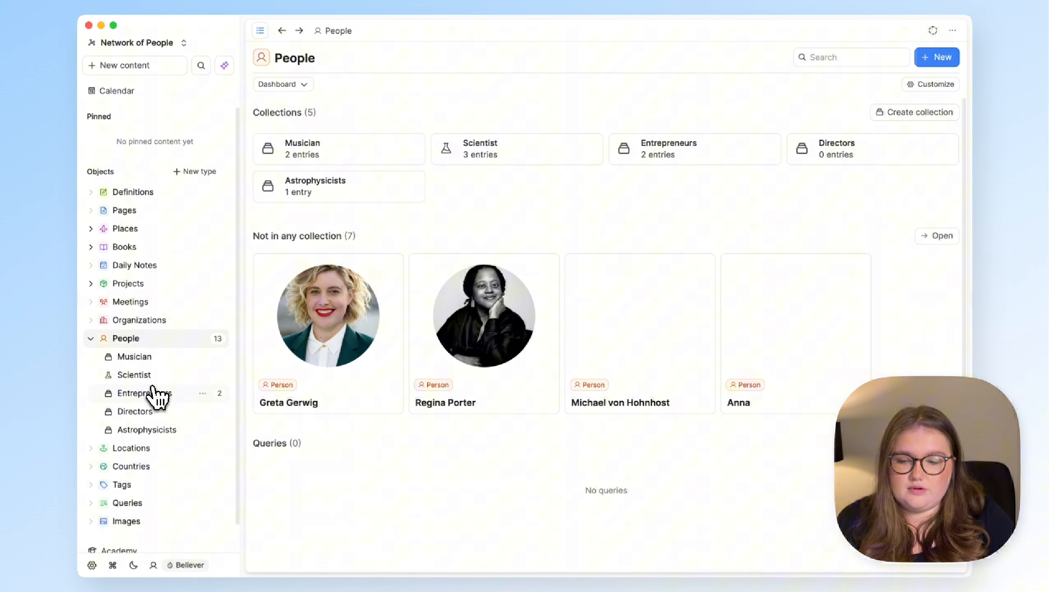
mouse_move(154, 381)
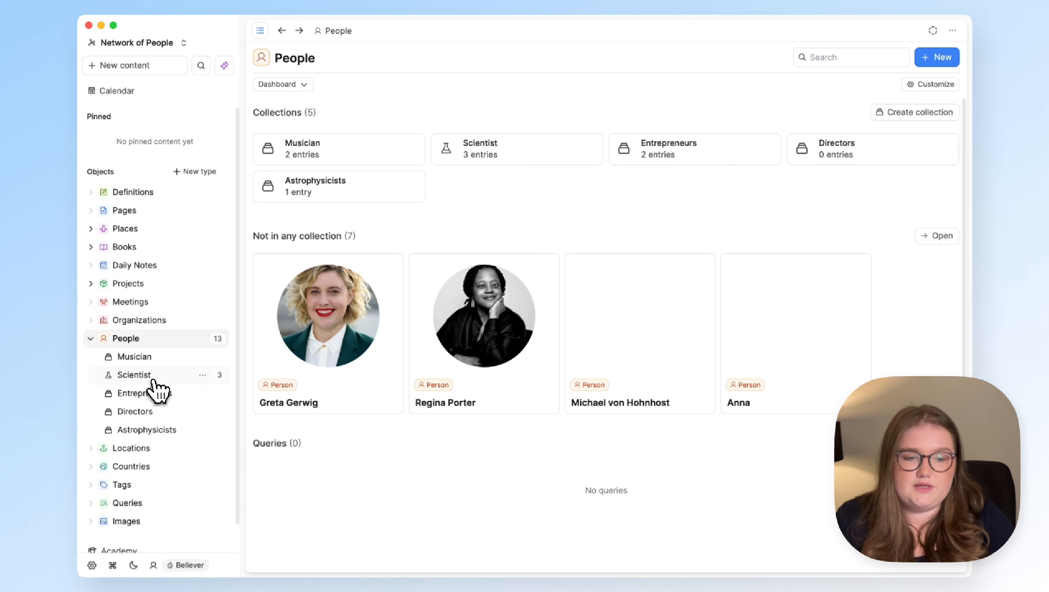
Review the Places dashboard's section settings, then switch to the Definitions dashboard.
left_click(124, 228)
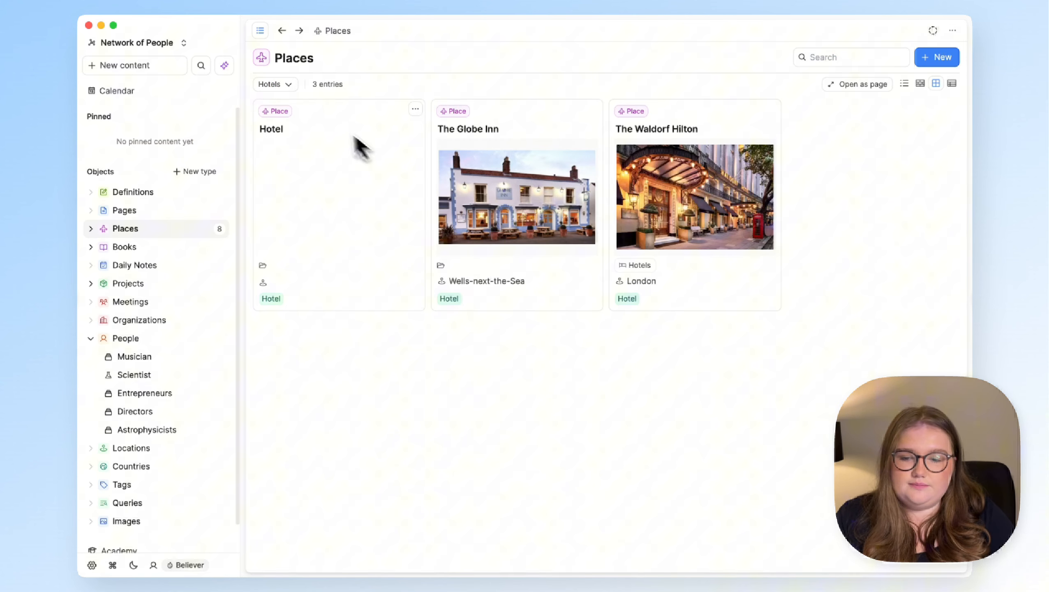
left_click(270, 84)
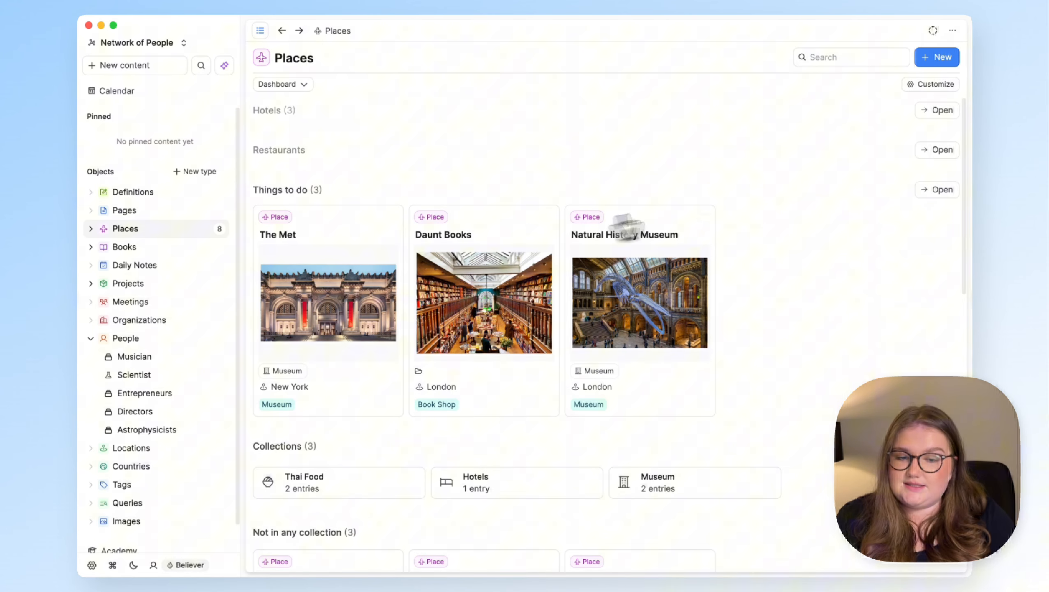
left_click(928, 85)
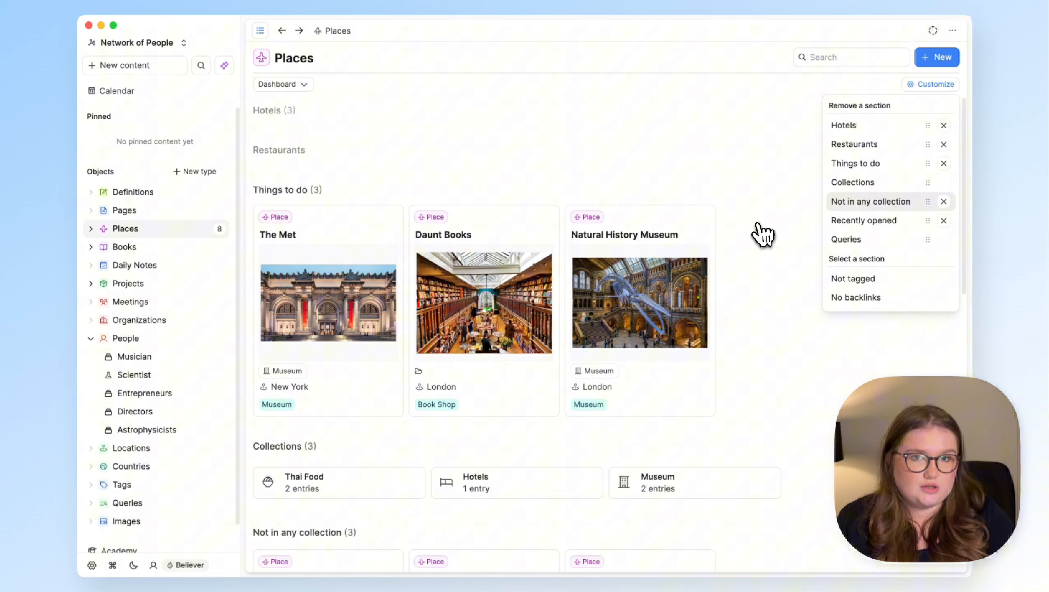
left_click(133, 192)
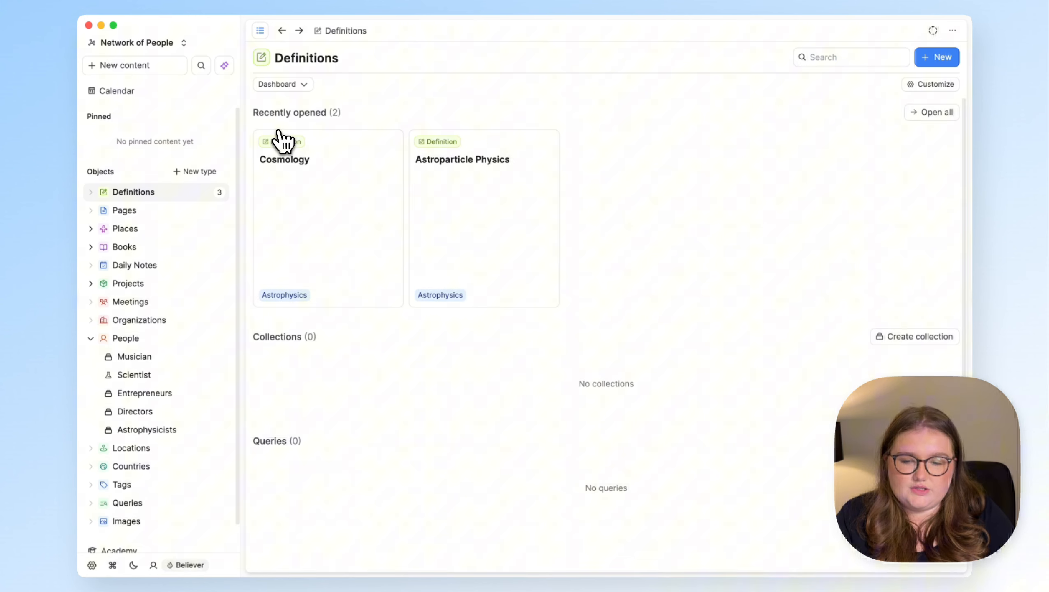
Switch the Definitions view from Dashboard to All definitions.
left_click(931, 85)
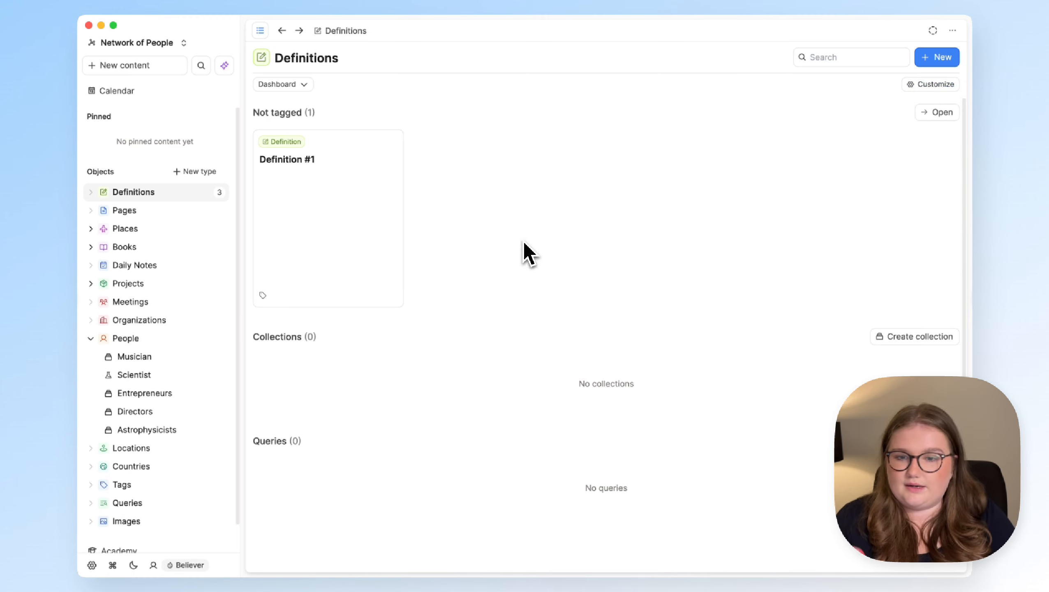
left_click(278, 85)
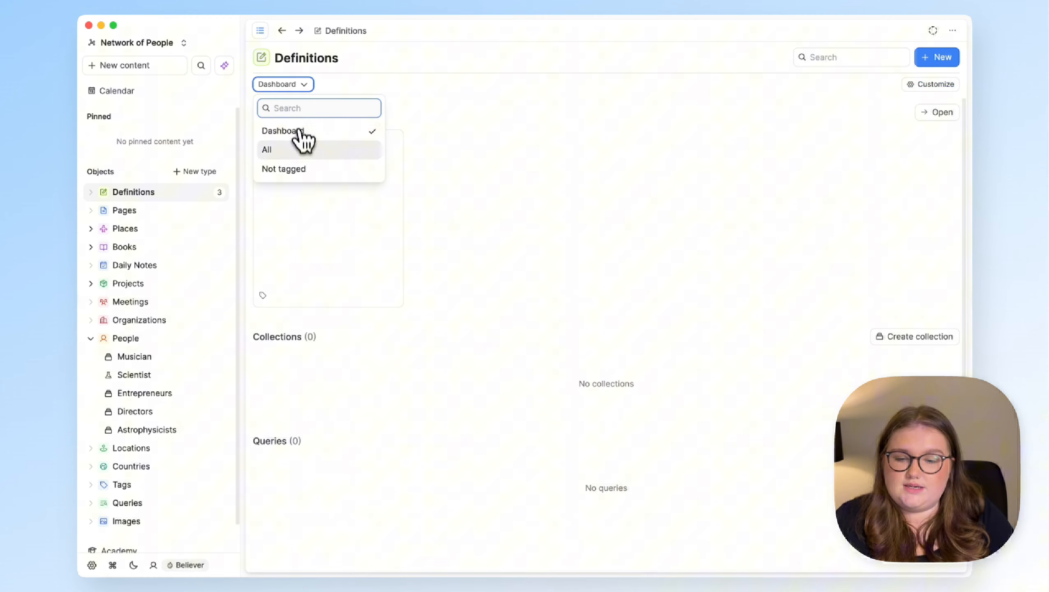
left_click(266, 149)
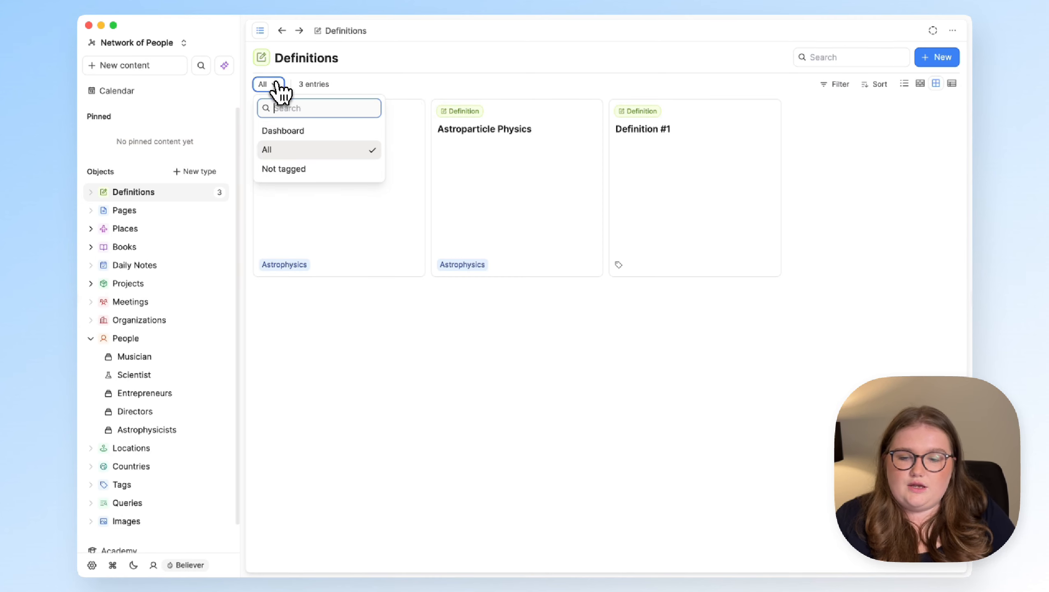
mouse_move(298, 173)
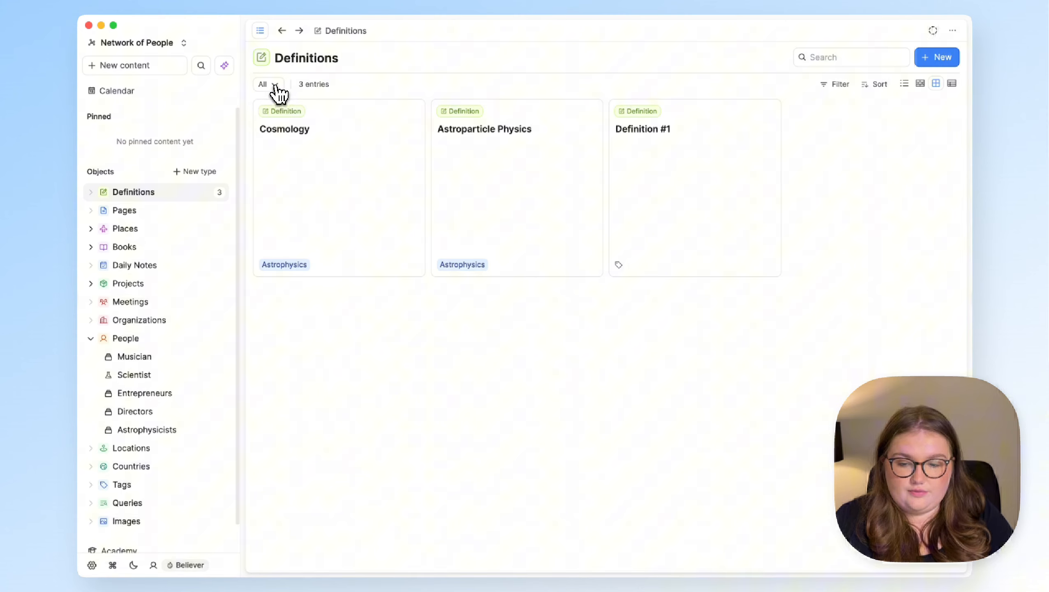
Switch Definitions back to its dashboard view, then open the People dashboard.
left_click(267, 84)
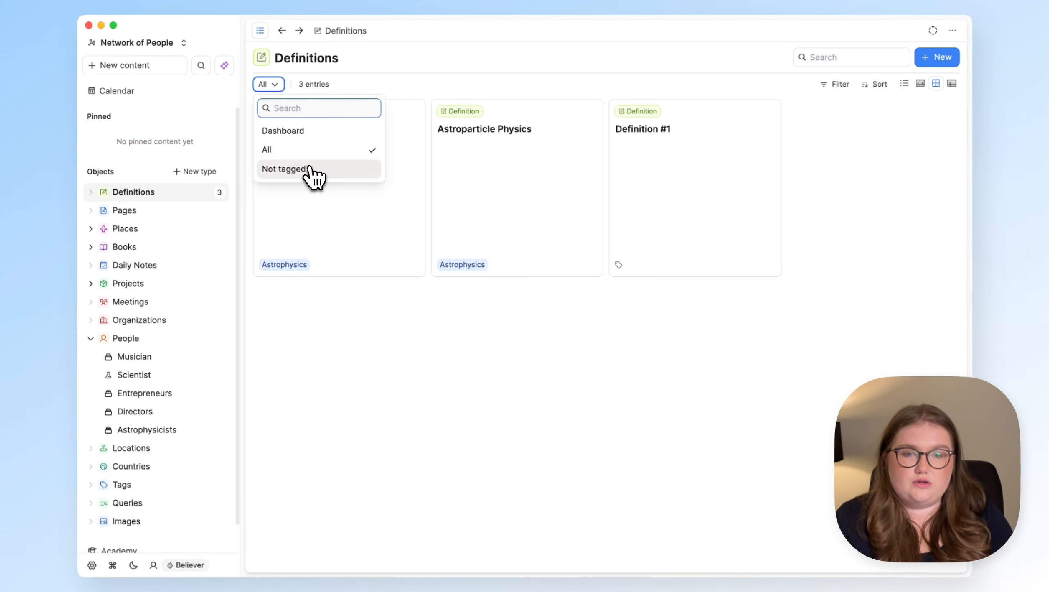
left_click(283, 168)
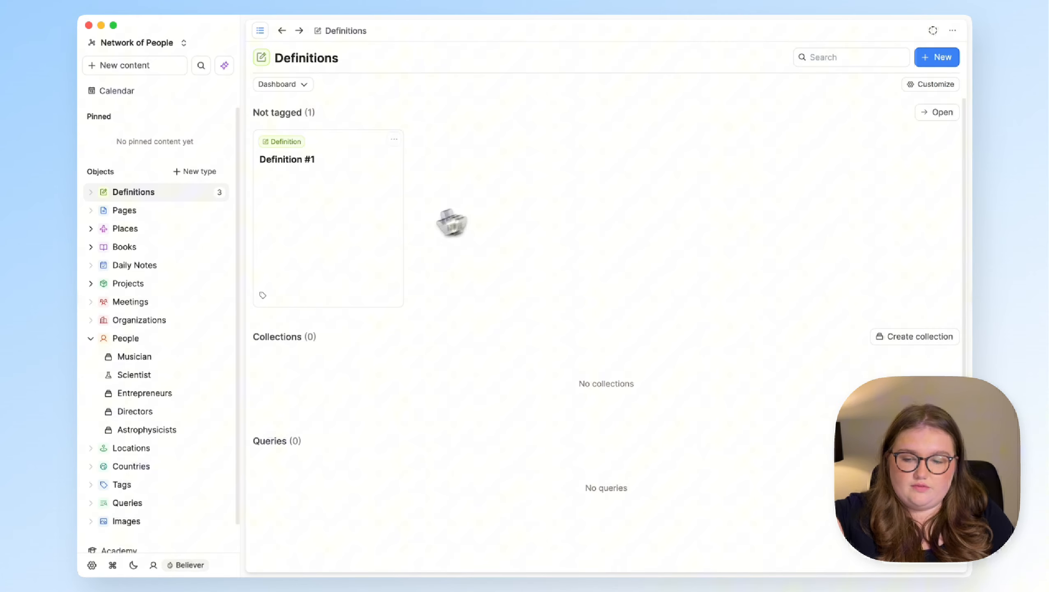
left_click(124, 338)
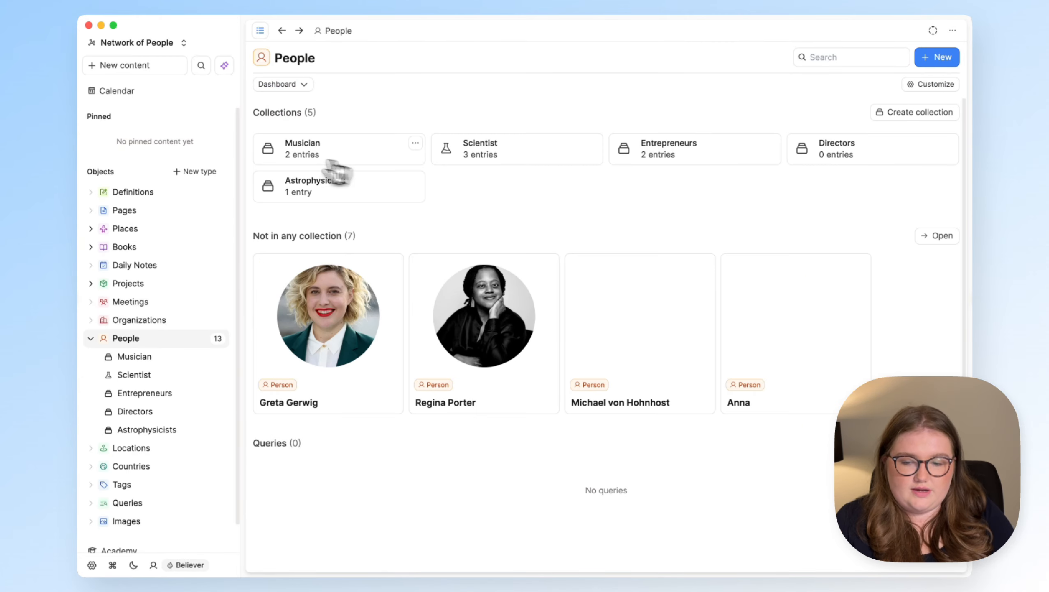
View the full list of people not in any collection, then open the Places dashboard.
left_click(279, 84)
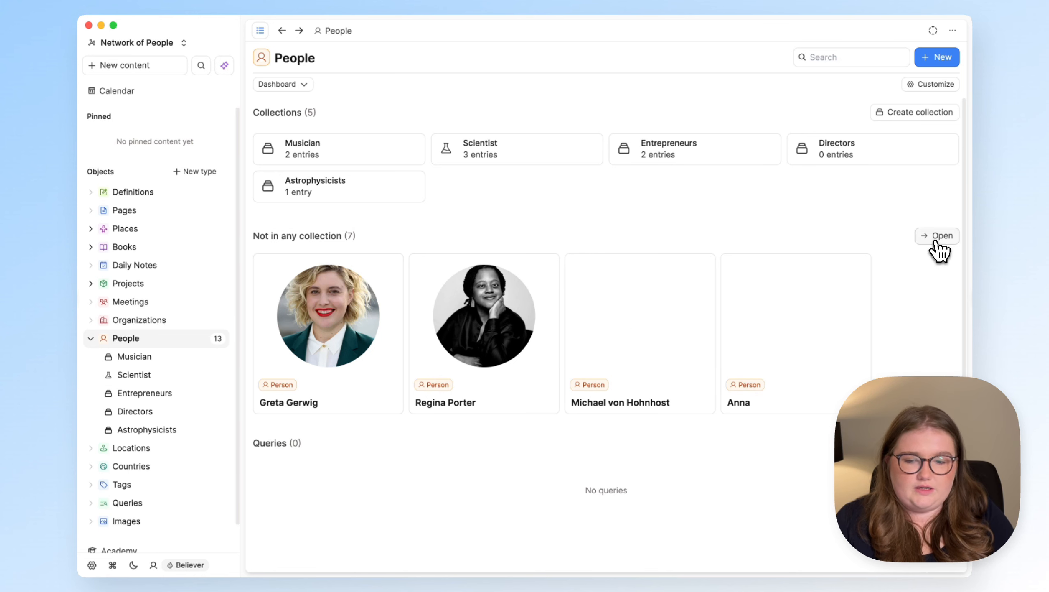
left_click(936, 235)
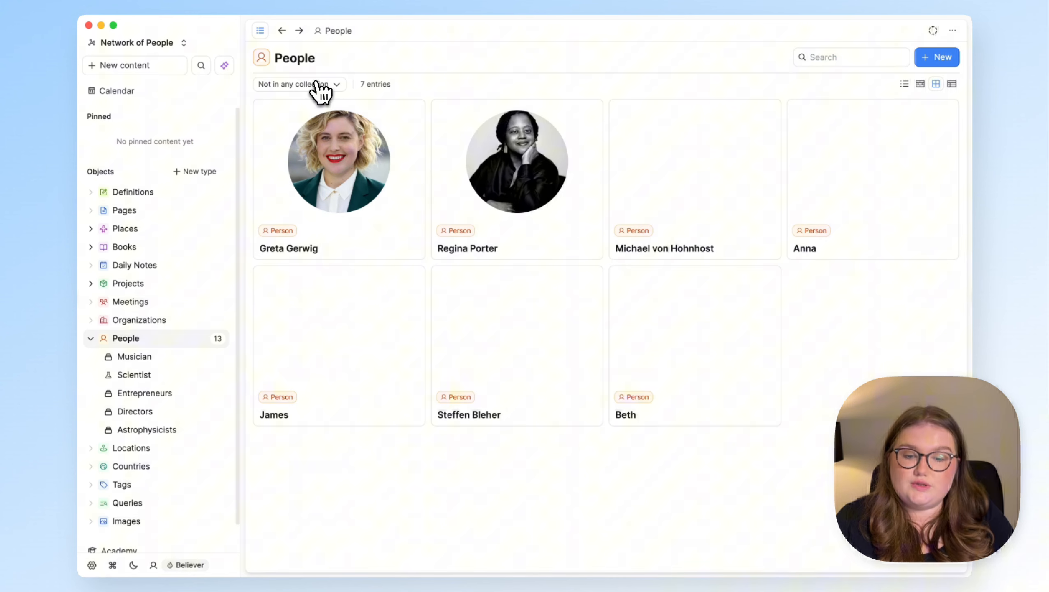
left_click(299, 83)
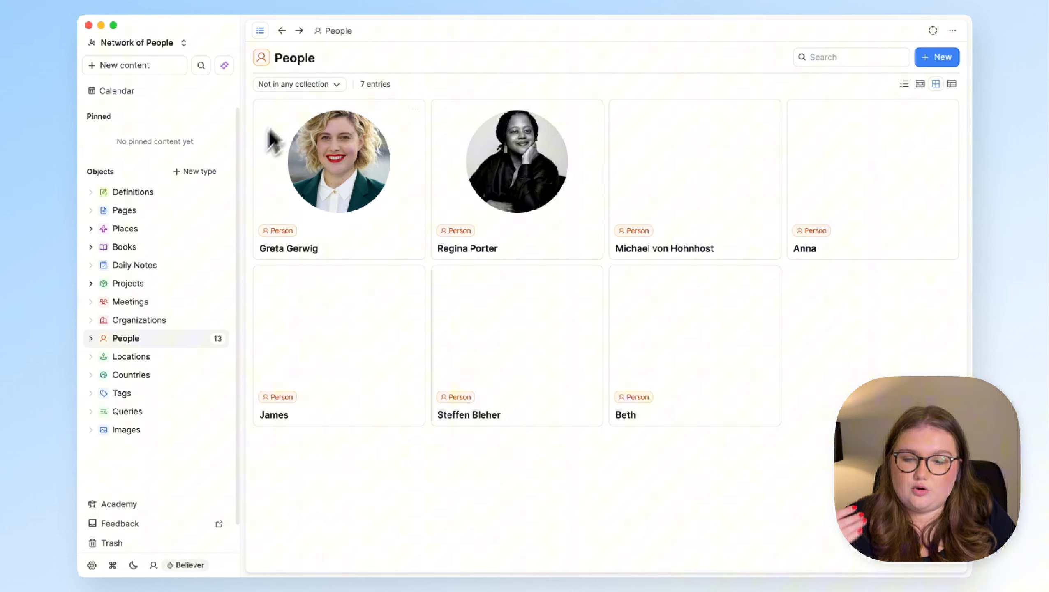
mouse_move(270, 124)
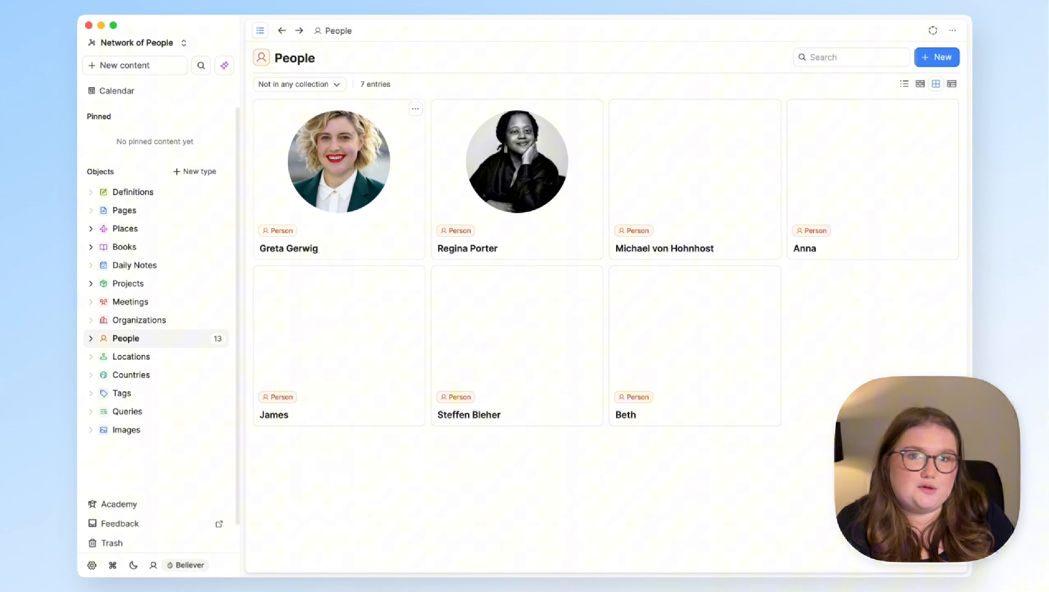
mouse_move(268, 120)
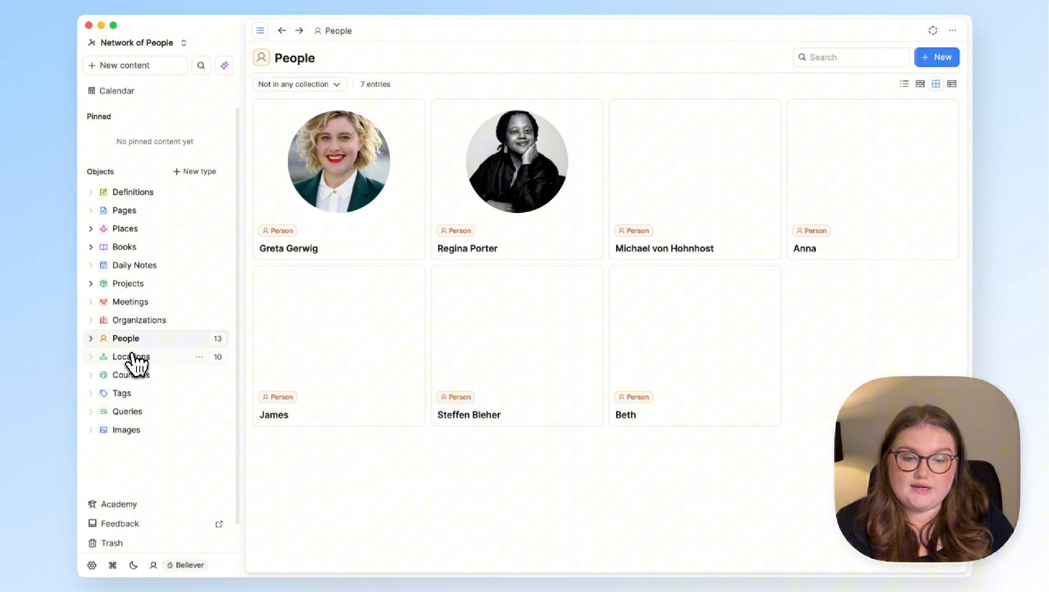
mouse_move(154, 341)
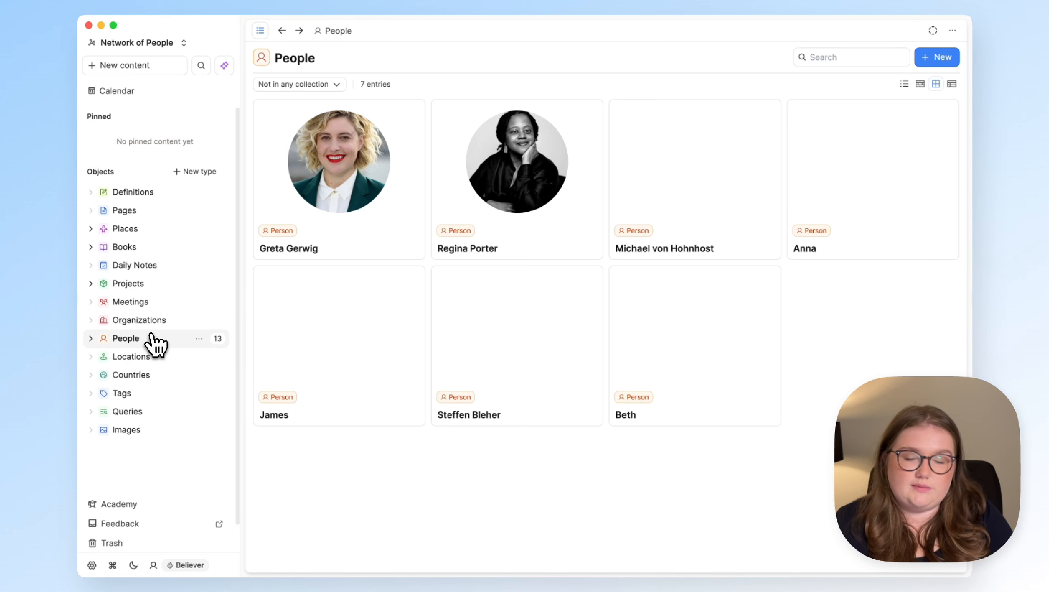
left_click(125, 229)
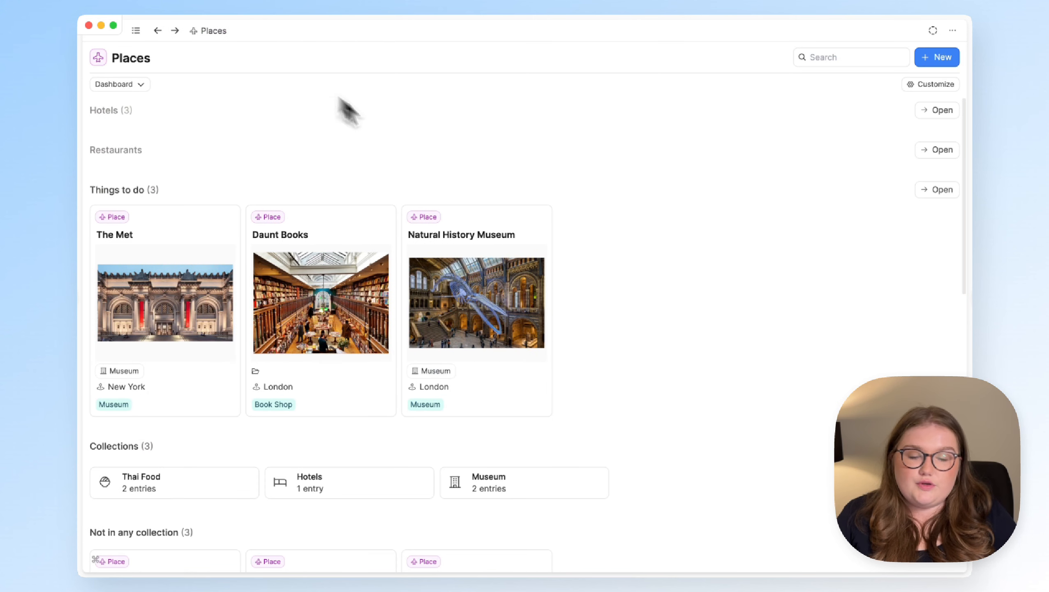
mouse_move(435, 163)
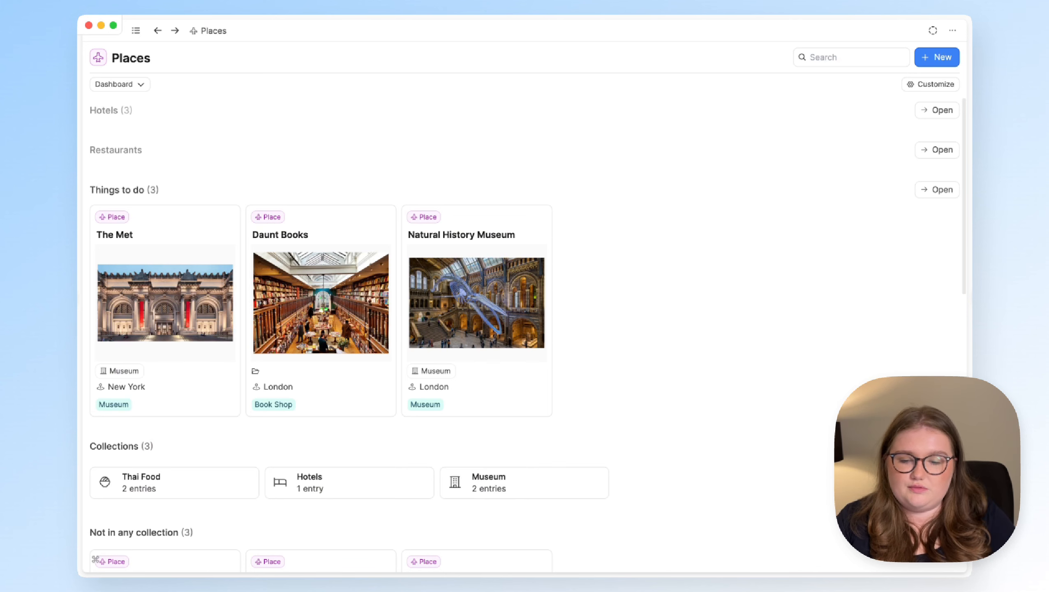
mouse_move(301, 167)
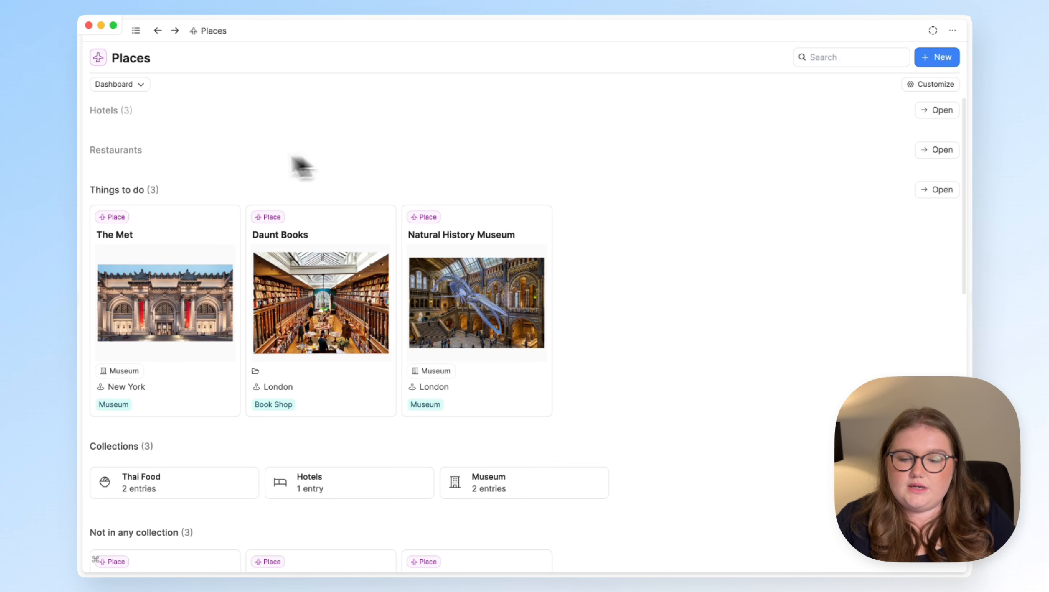
mouse_move(215, 166)
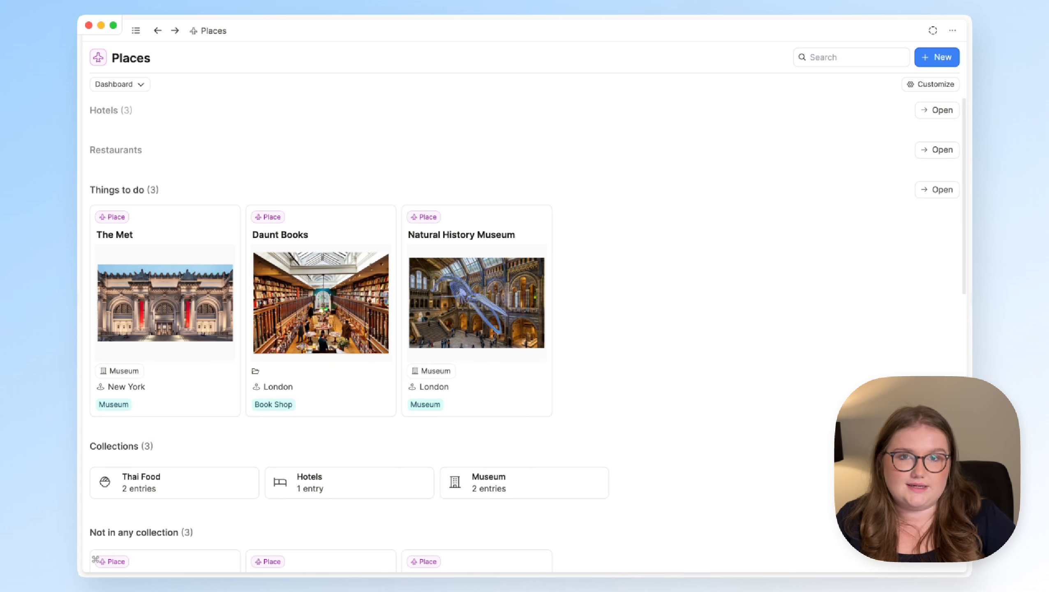
Expand the Hotels section to show Hotel, The Globe Inn and The Waldorf Hilton.
left_click(110, 110)
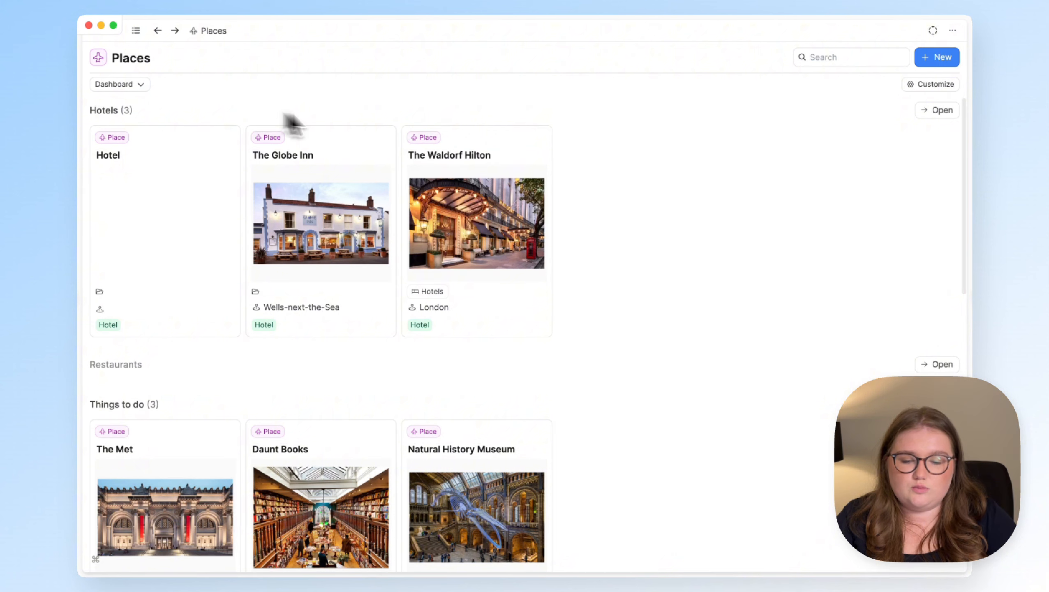
mouse_move(493, 154)
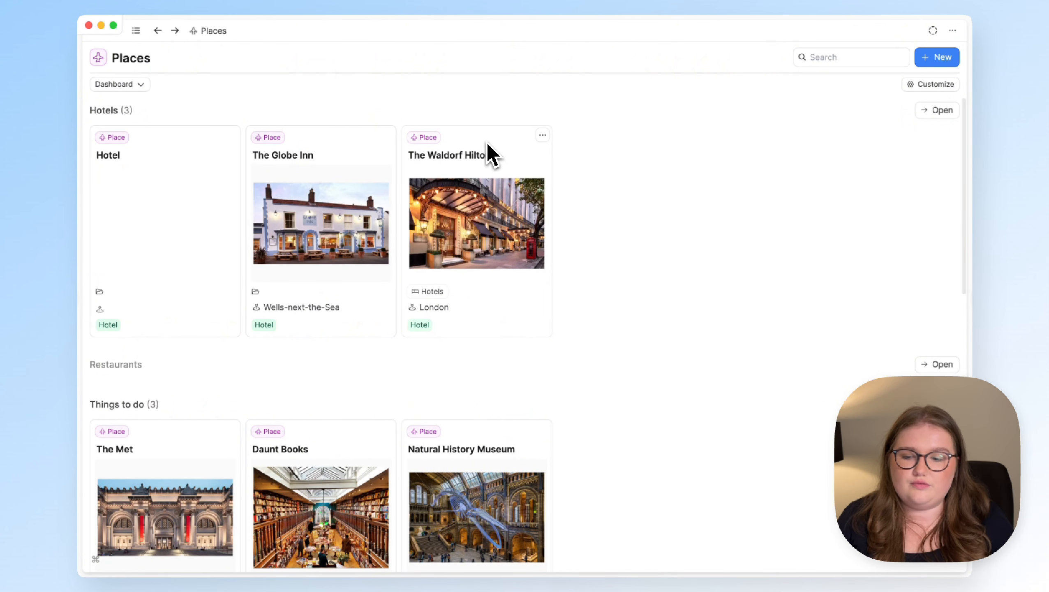
mouse_move(170, 344)
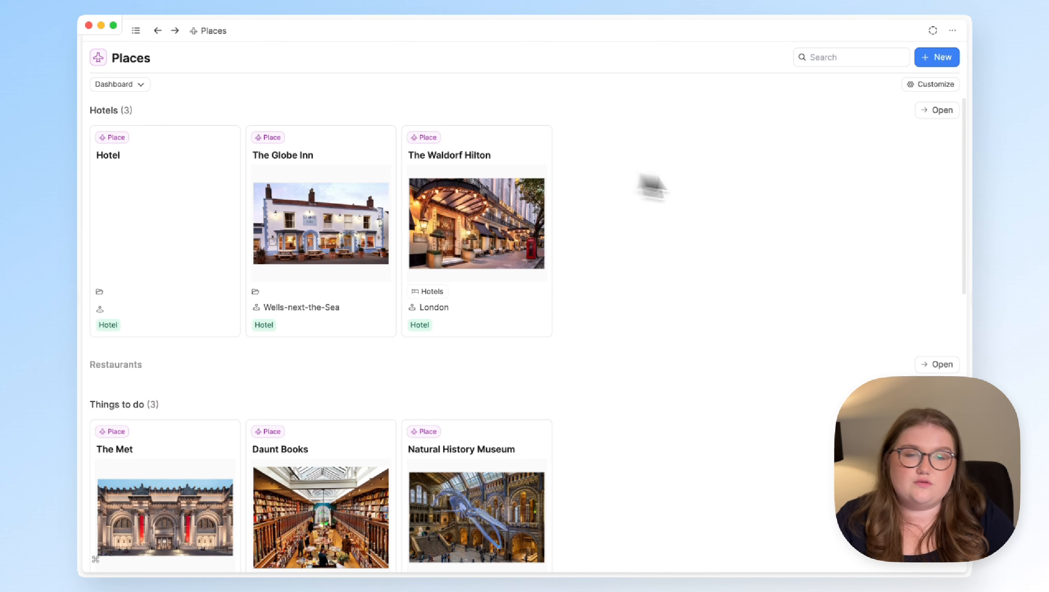
mouse_move(765, 200)
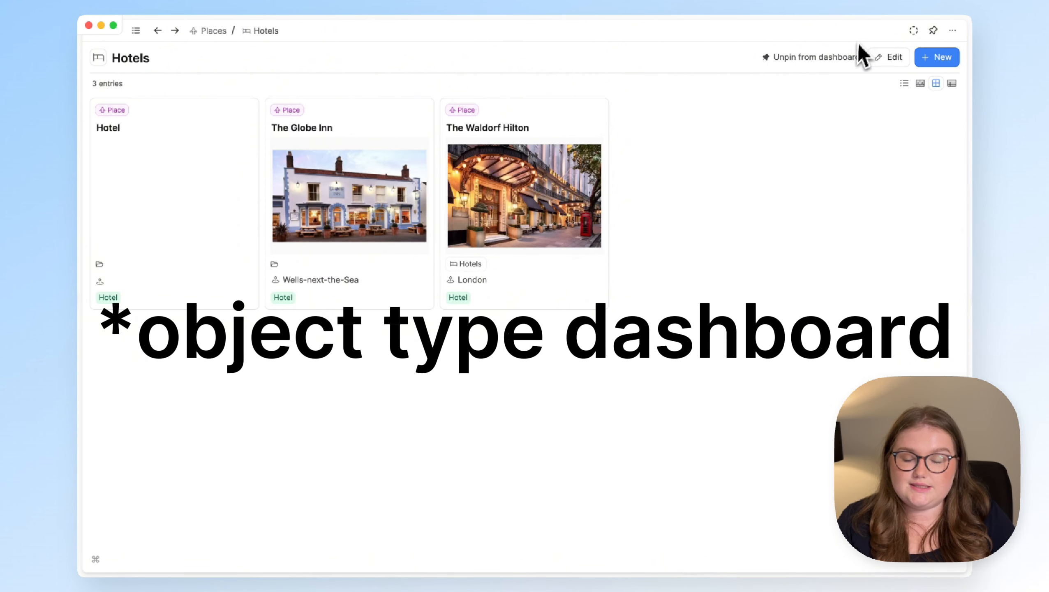
Review the Hotels query's filter (Places in category Hotel) and close it.
left_click(893, 56)
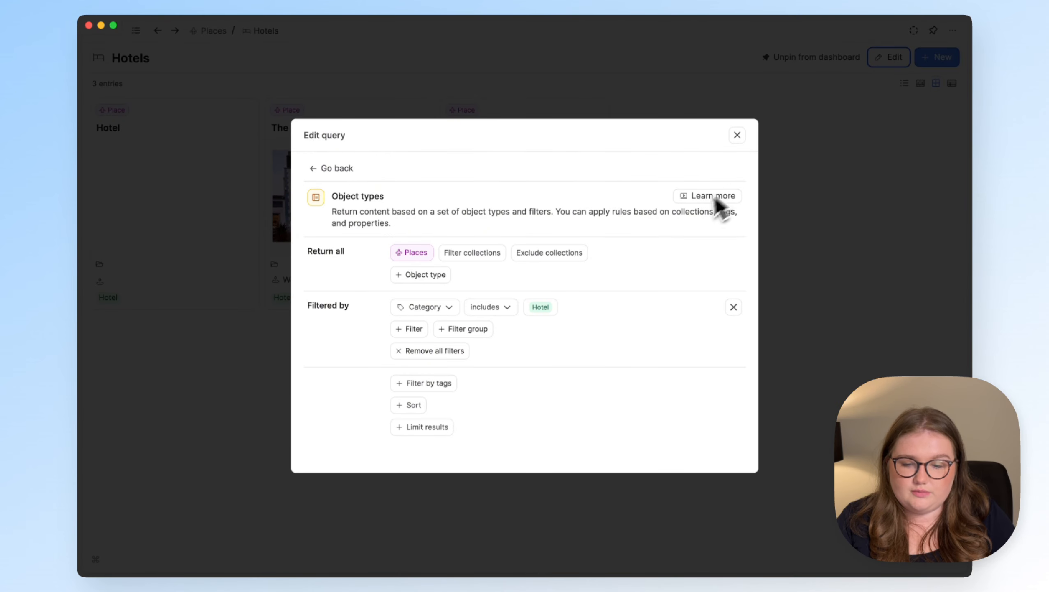
mouse_move(711, 242)
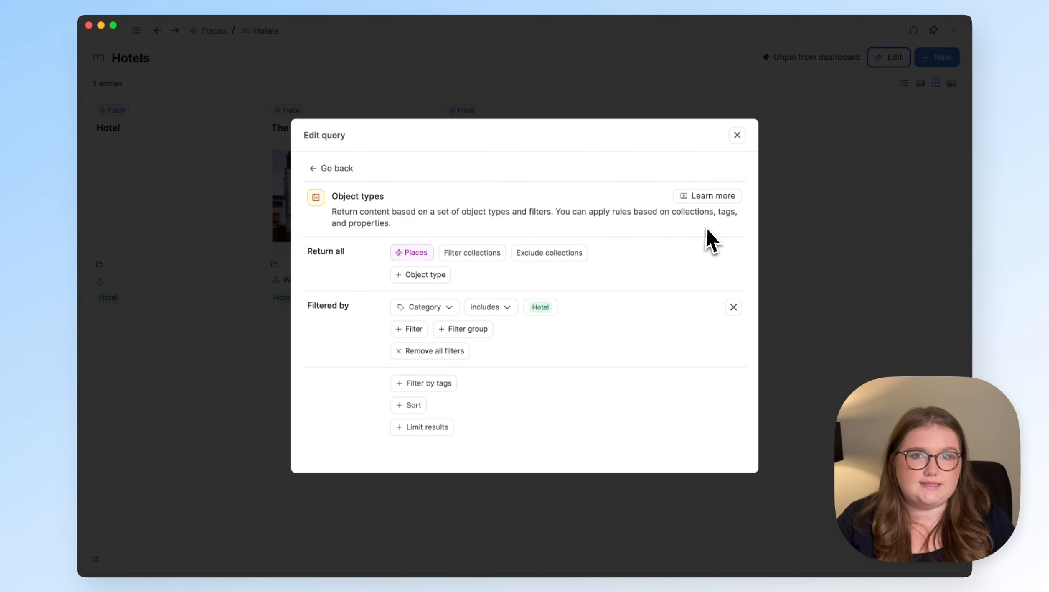
mouse_move(675, 257)
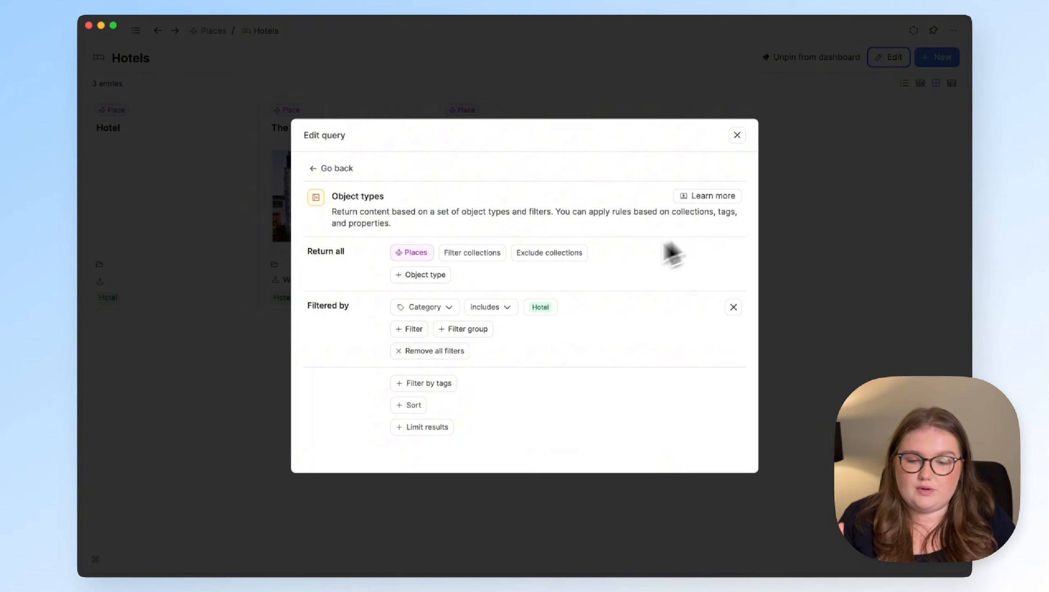
mouse_move(431, 327)
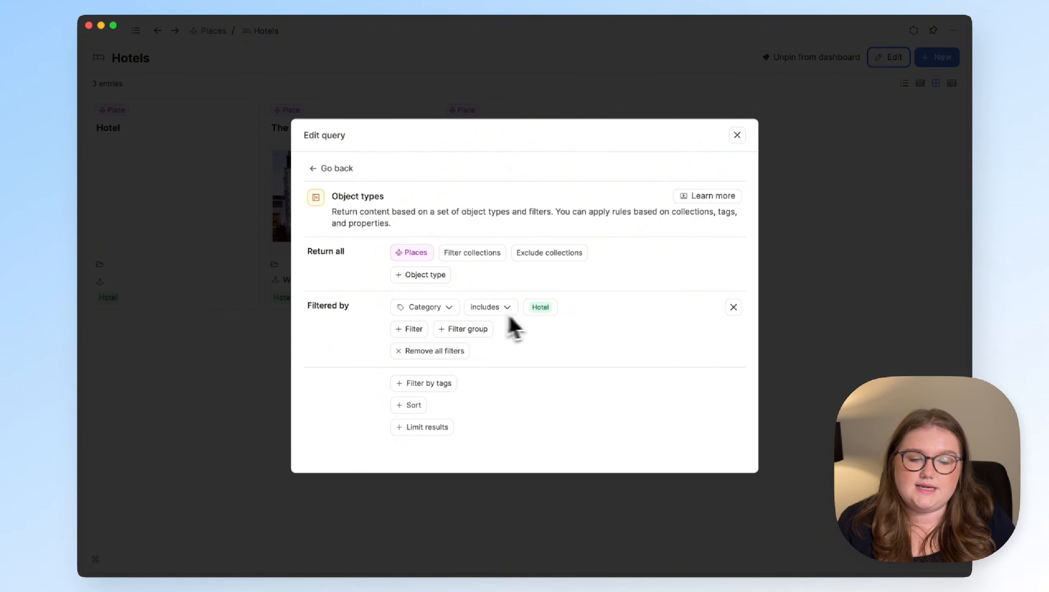
left_click(737, 135)
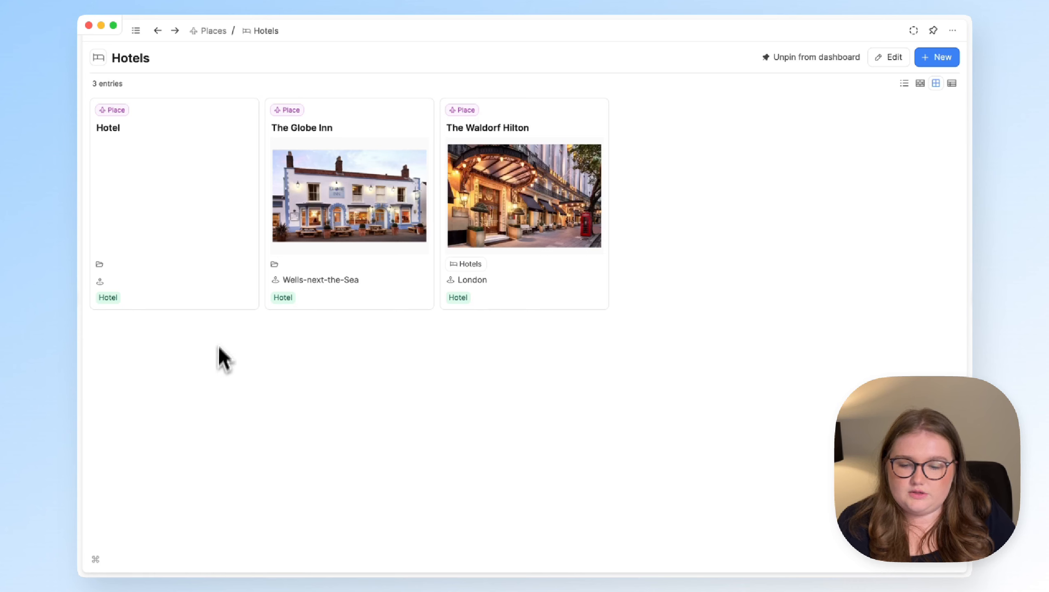
mouse_move(410, 346)
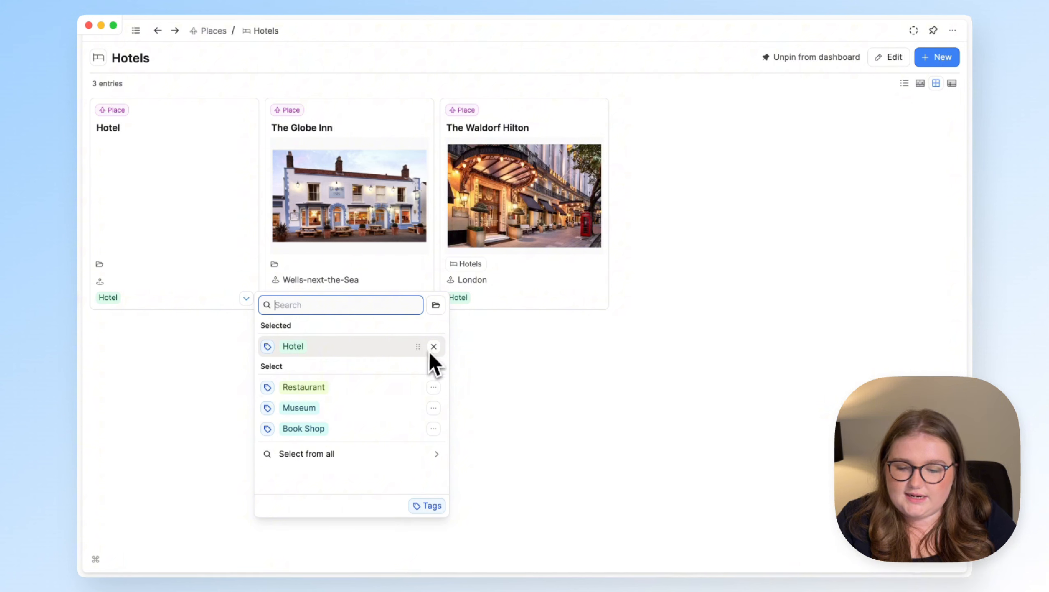
Untag the blank Hotel entry and reopen the Hotels query from the sidebar.
left_click(303, 386)
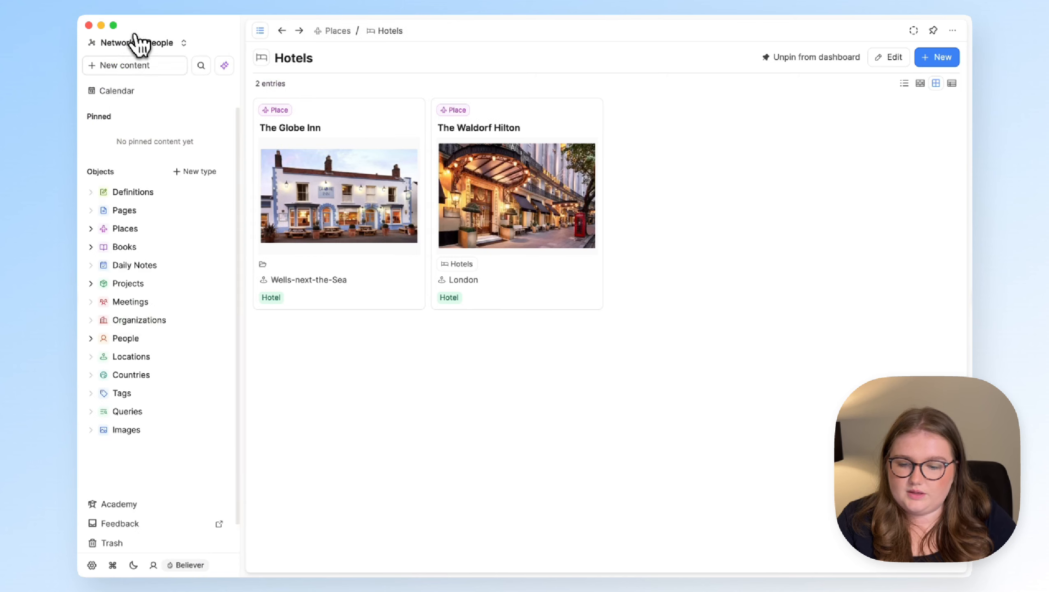
left_click(124, 227)
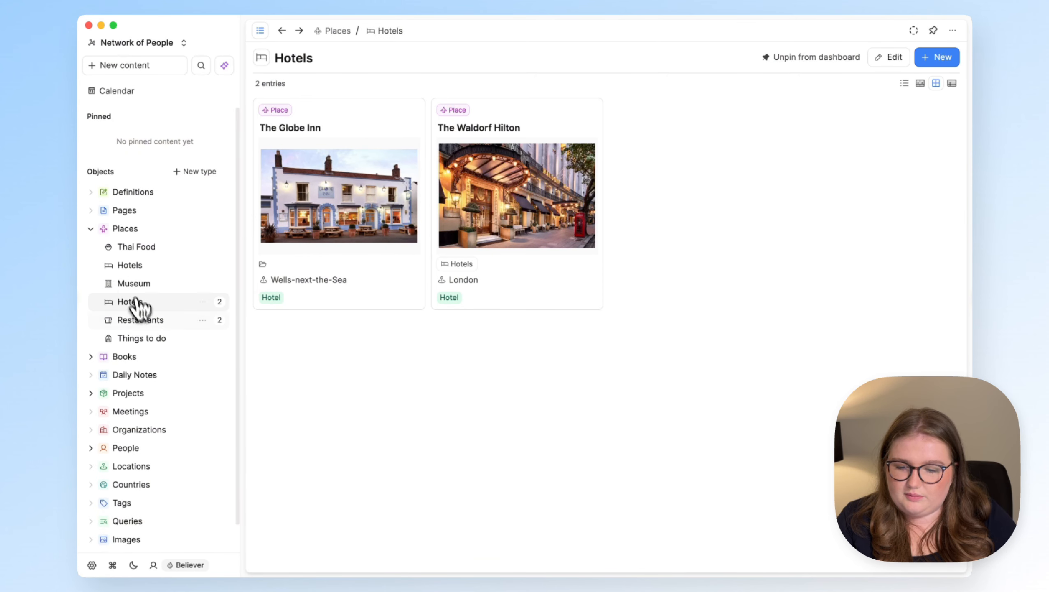
left_click(141, 319)
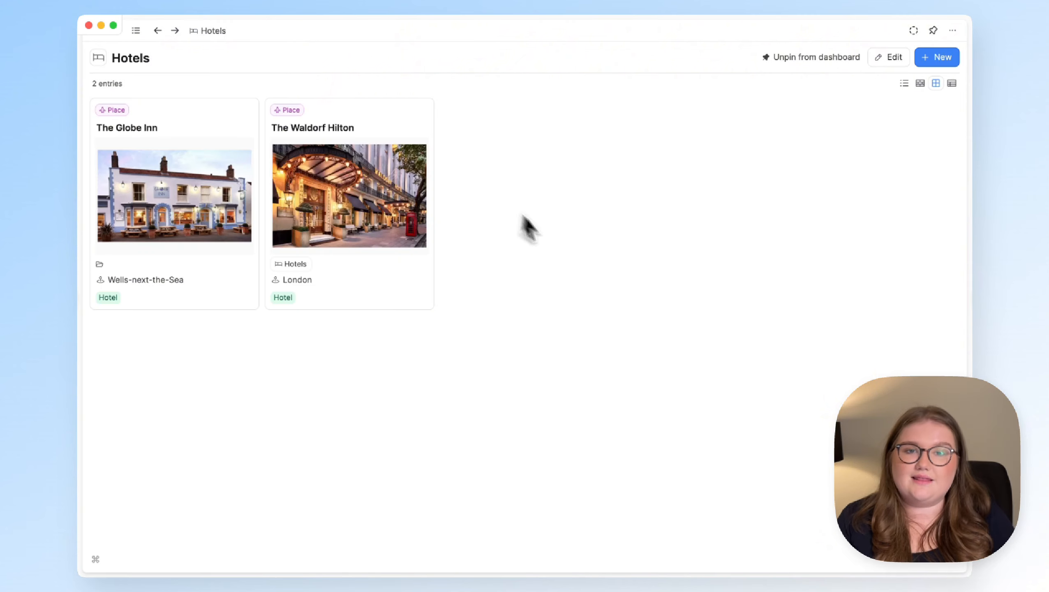
mouse_move(568, 254)
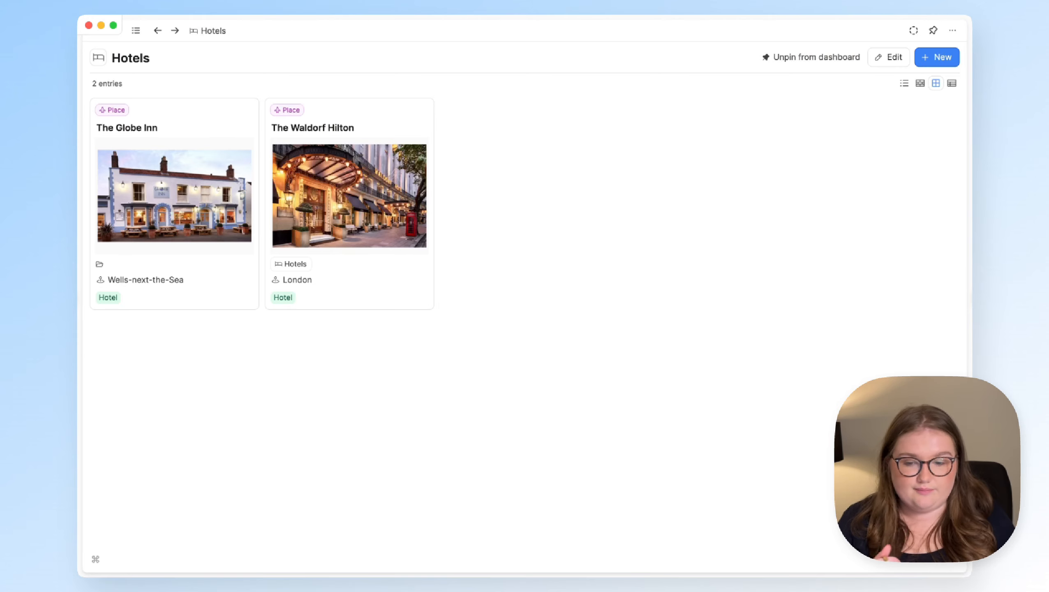
Check the Hotels query's filter settings and close them unchanged.
left_click(888, 57)
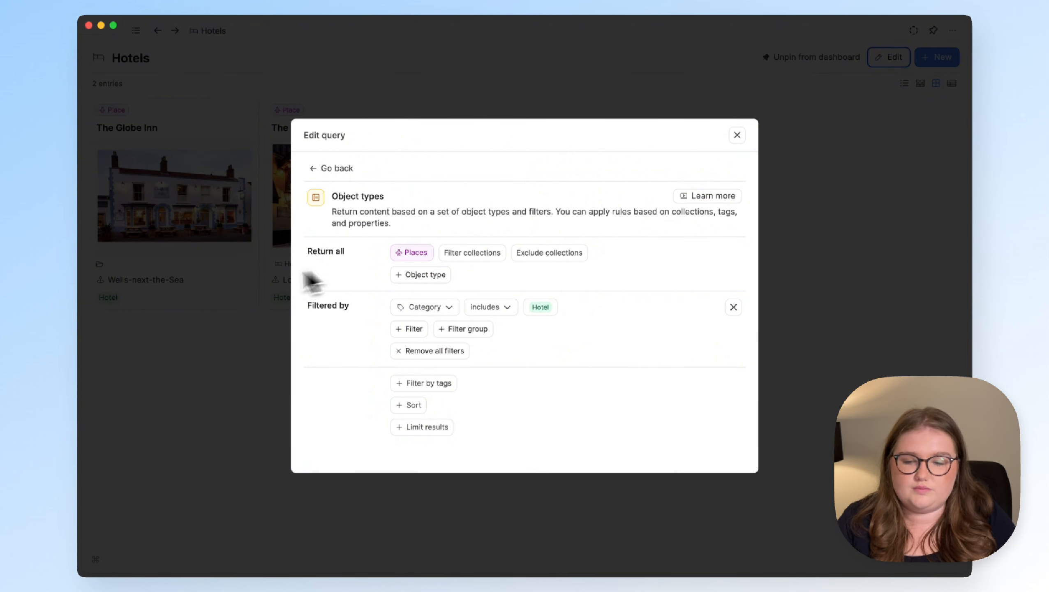
left_click(736, 135)
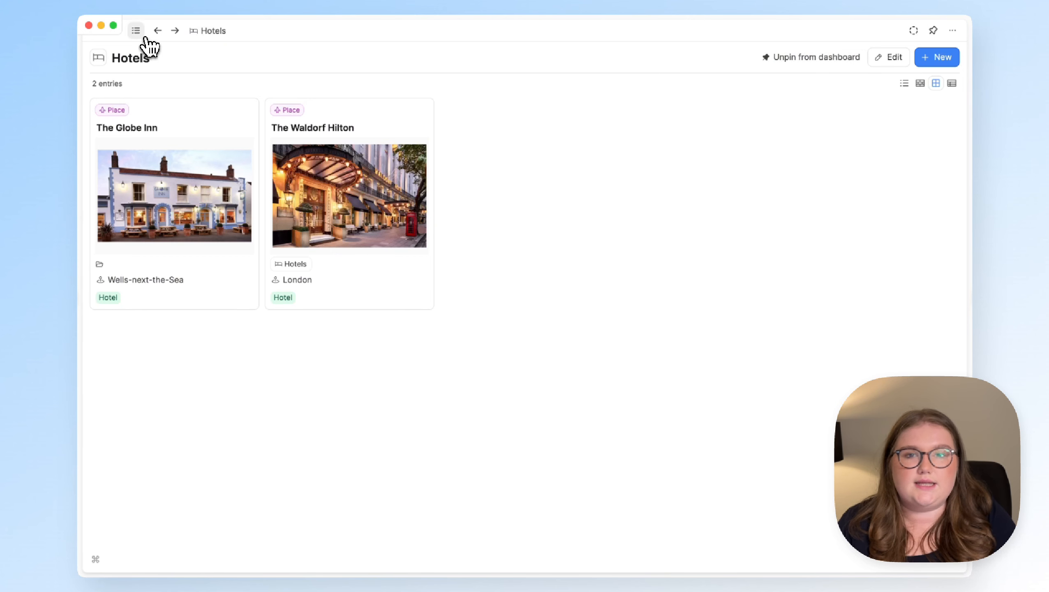
Return to the Places dashboard via the sidebar and hide the sidebar again.
left_click(135, 31)
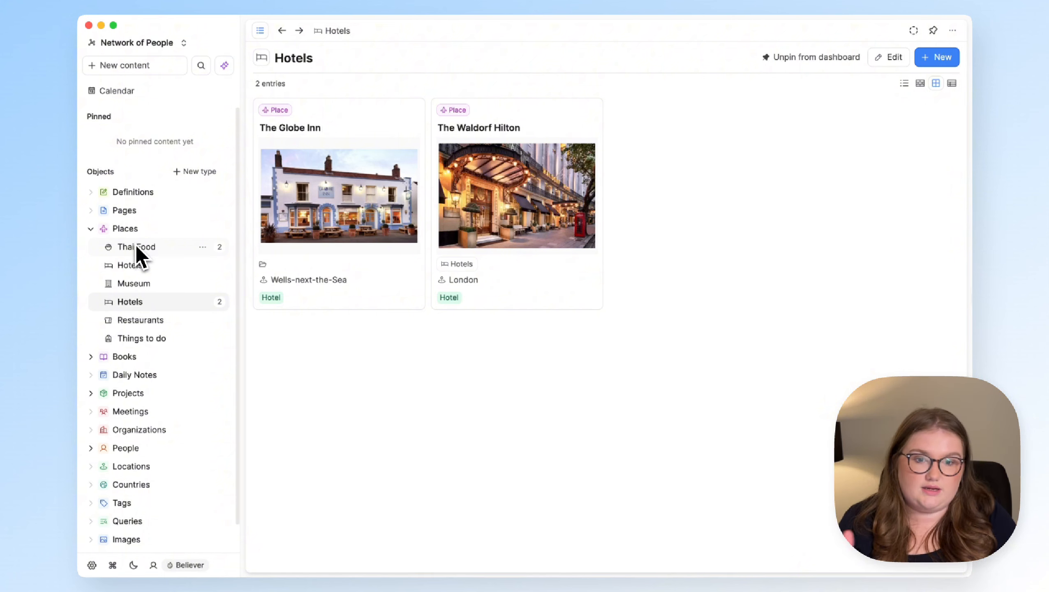
left_click(125, 229)
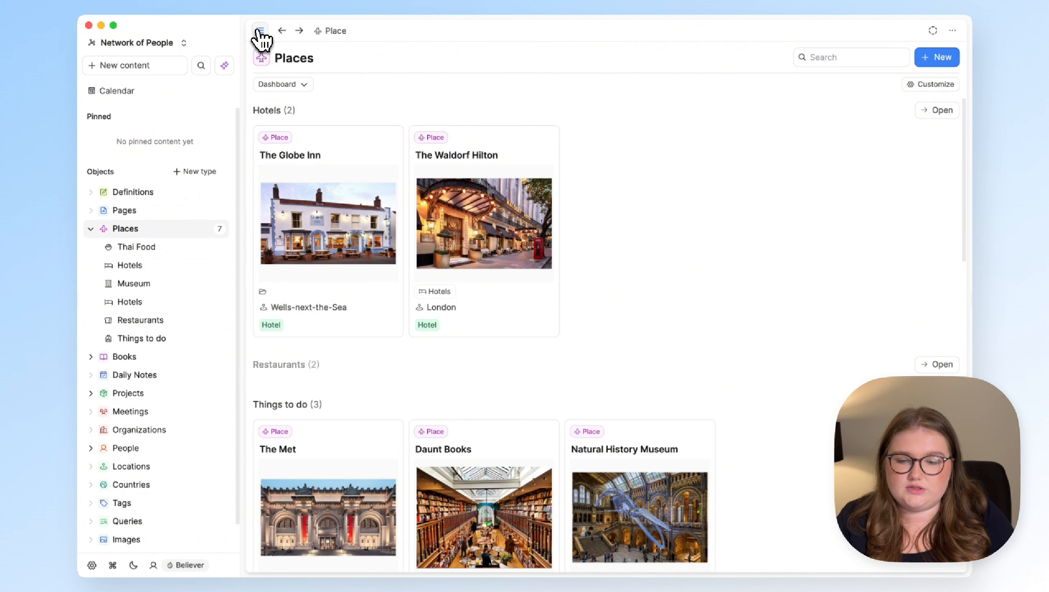
left_click(260, 30)
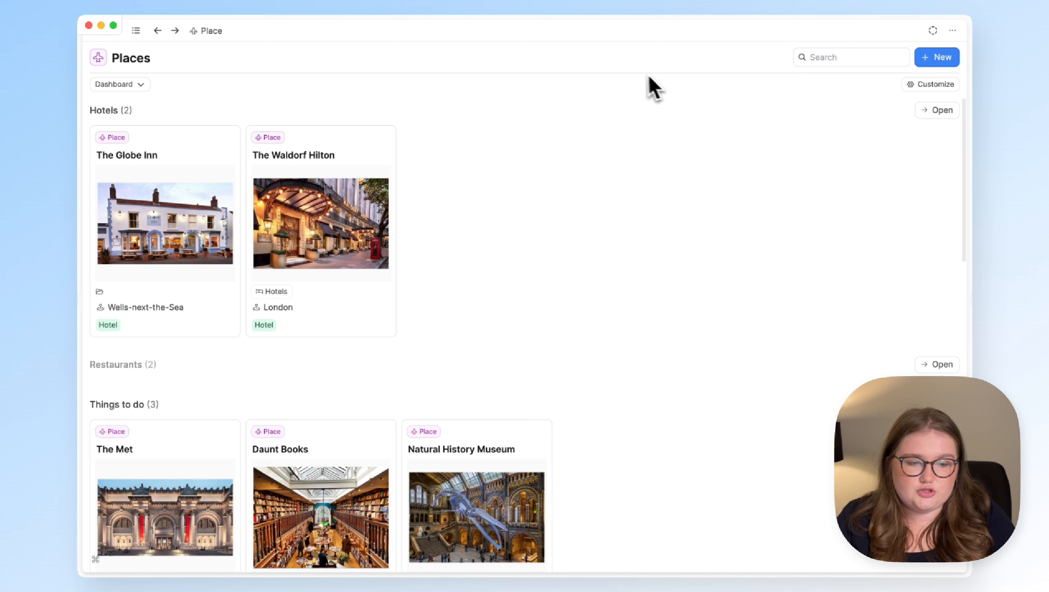
Arrange the dashboard sections as Things to do, Restaurants, then Hotels at the bottom.
left_click(929, 84)
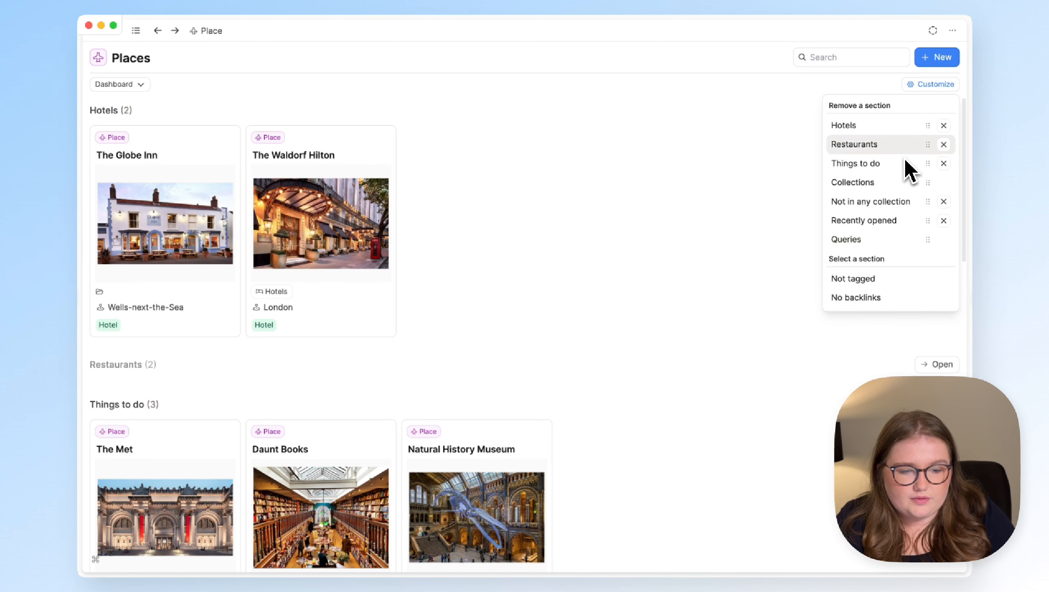
mouse_move(896, 137)
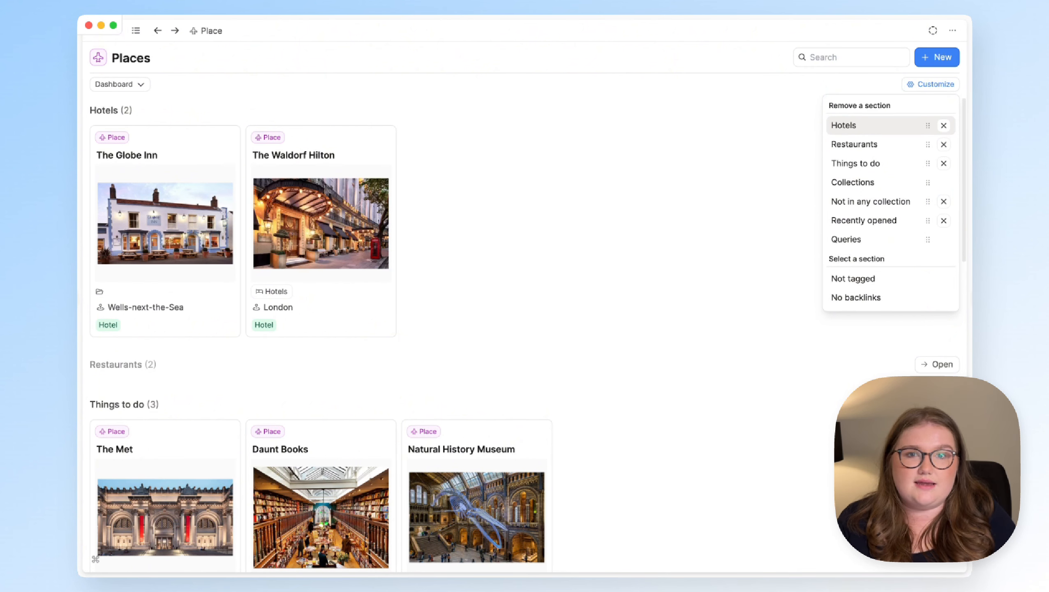
mouse_move(943, 134)
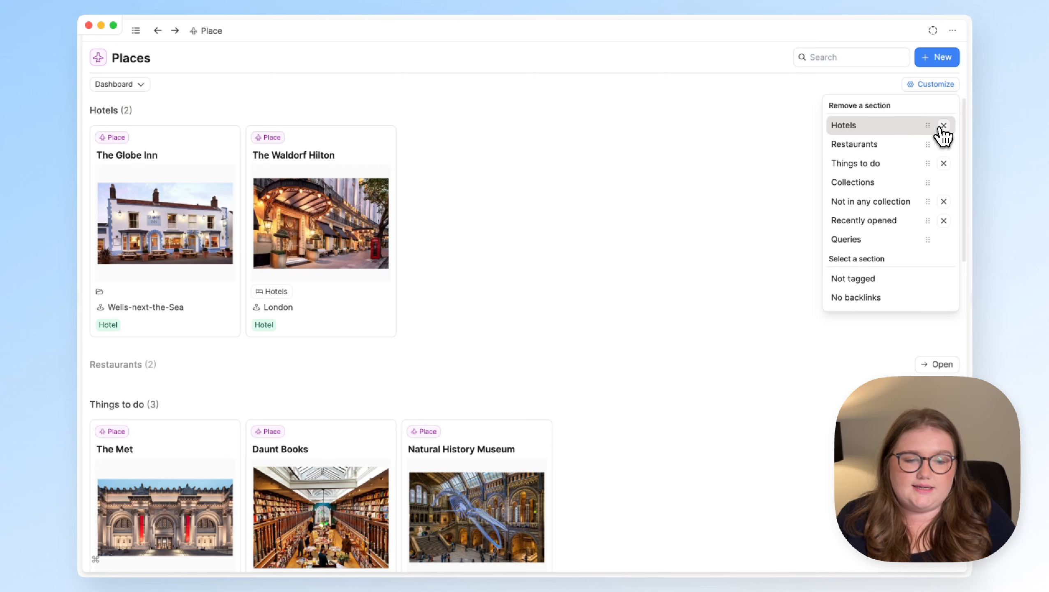
left_click(943, 124)
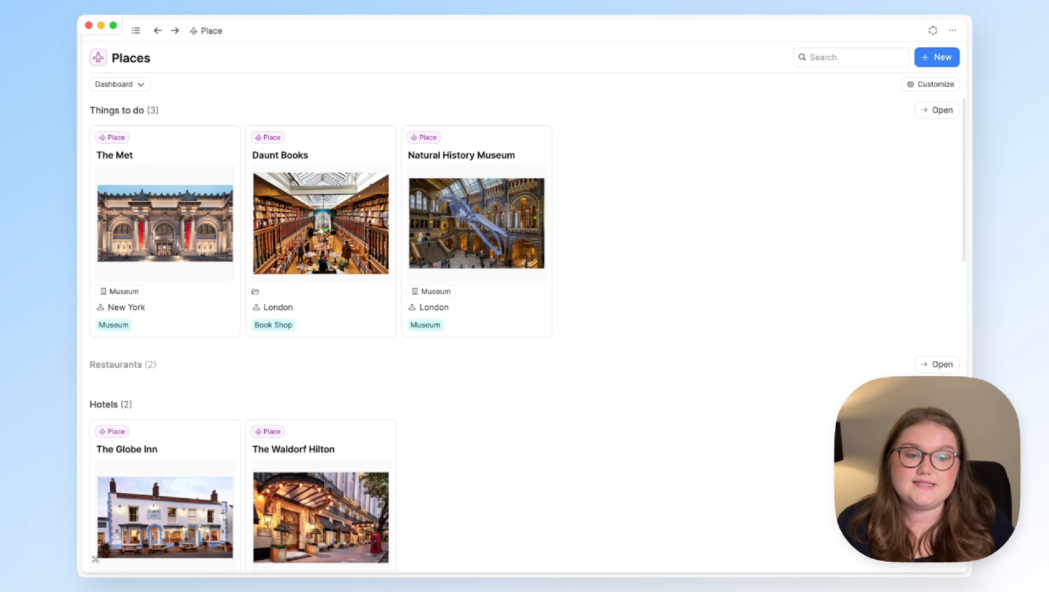
mouse_move(869, 116)
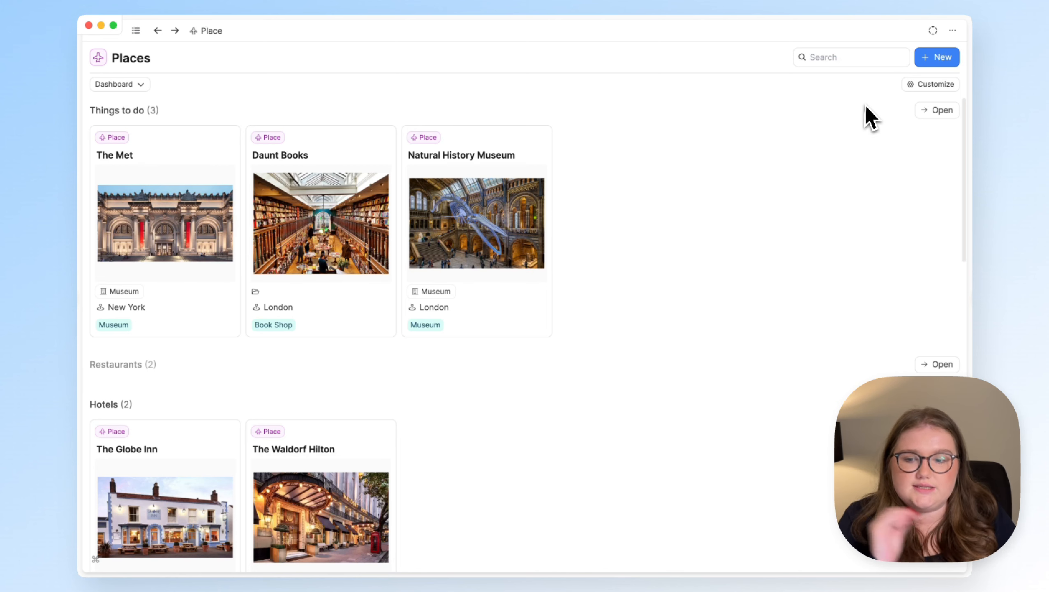
Toggle the Restaurants, Hotels and Things to do headers so only Things to do stays expanded.
left_click(117, 109)
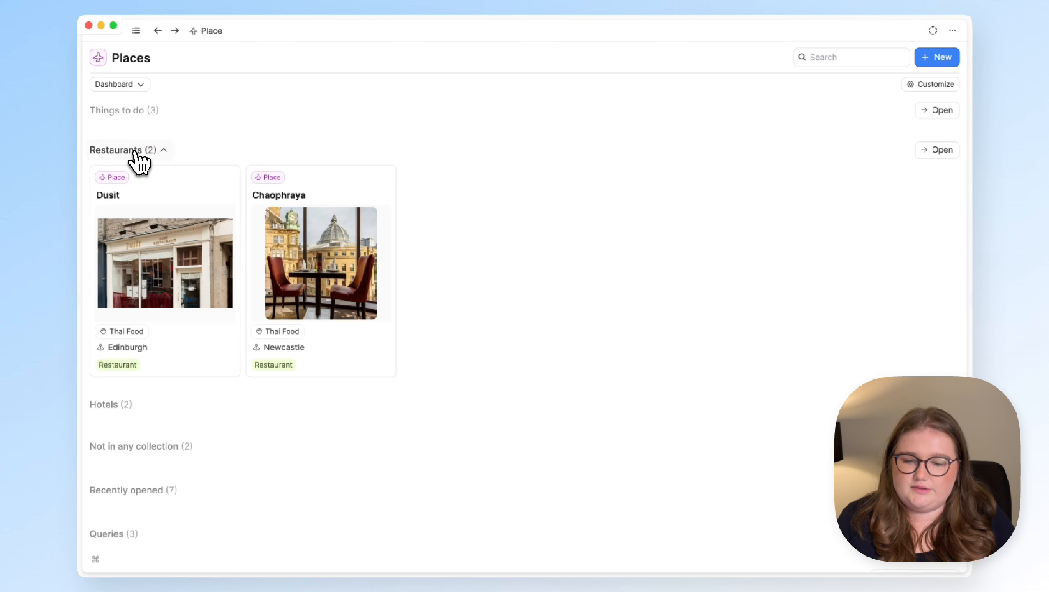
left_click(117, 149)
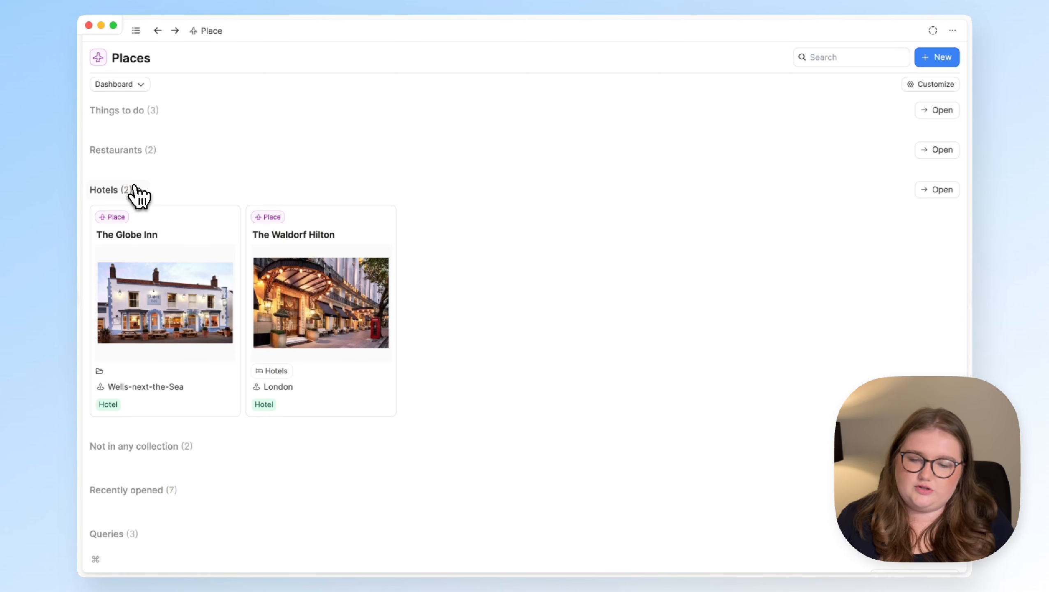
left_click(117, 110)
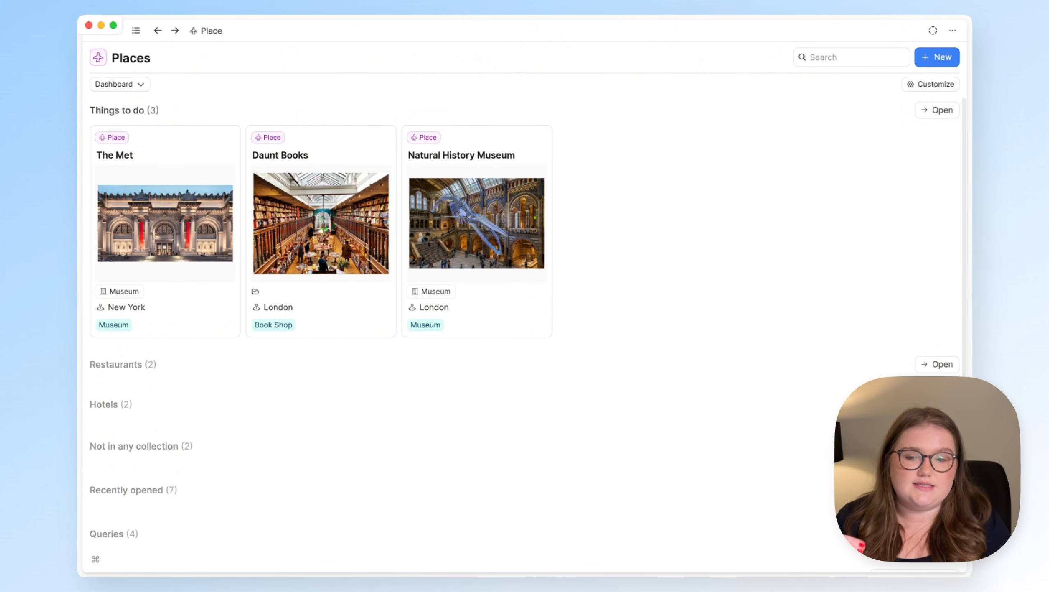
mouse_move(138, 35)
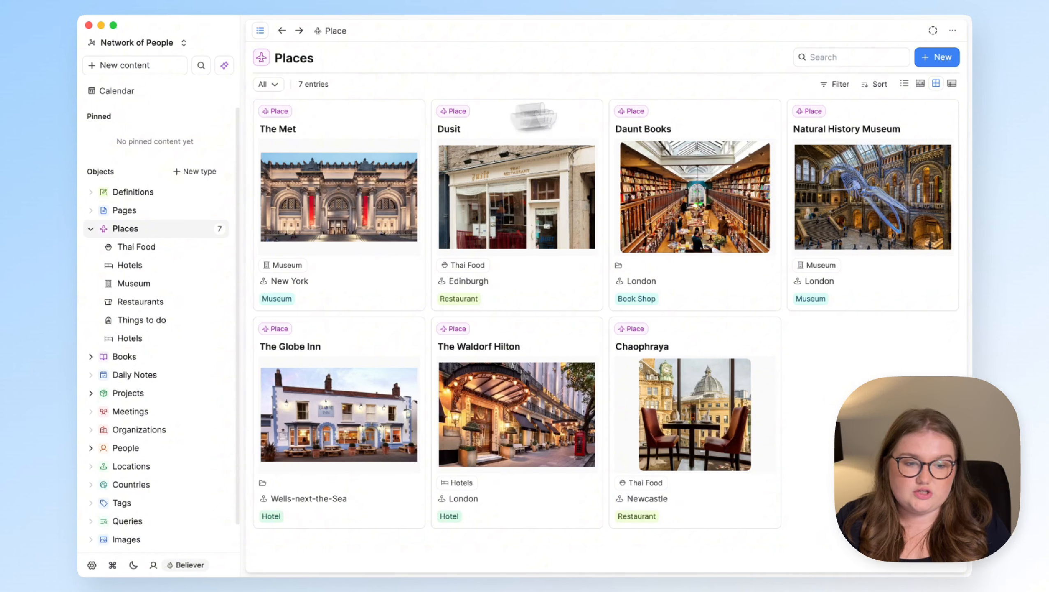
mouse_move(464, 209)
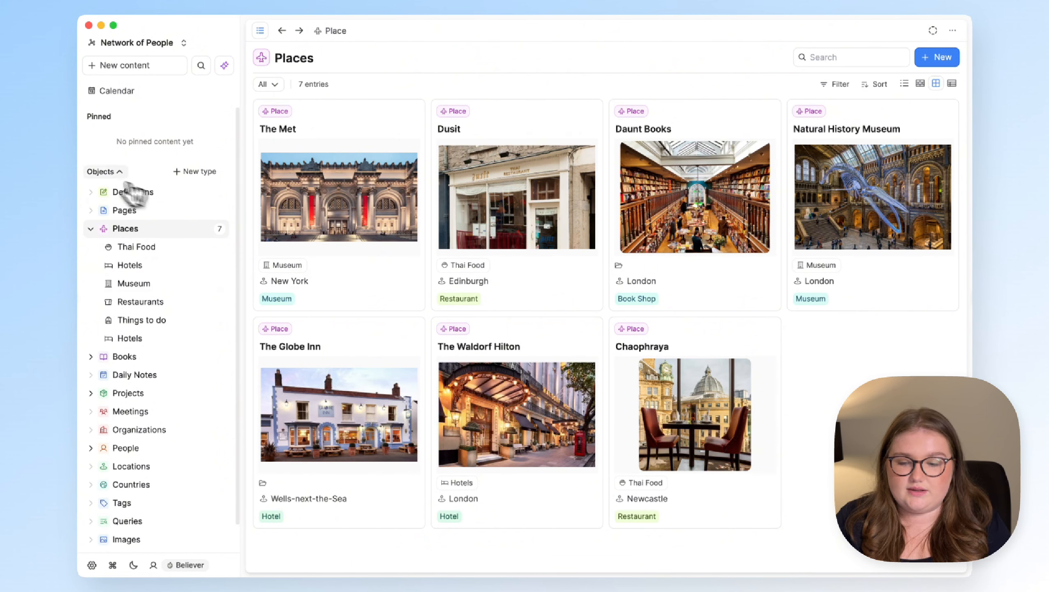
mouse_move(392, 299)
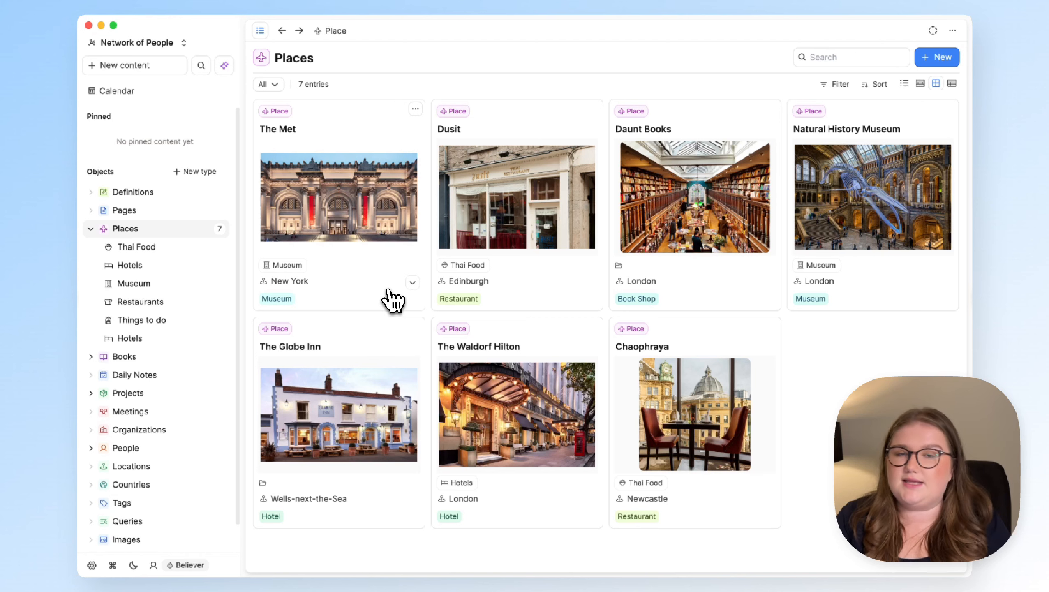